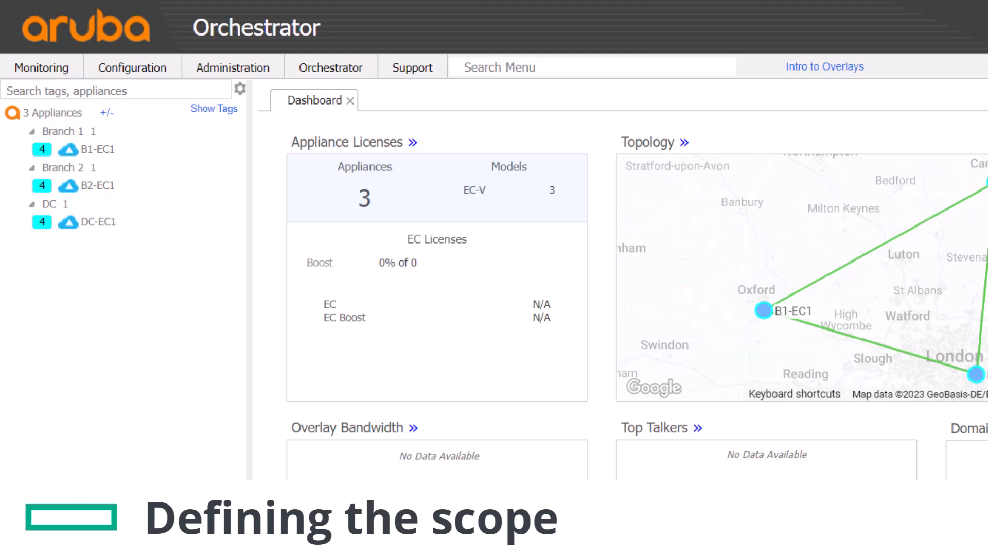
mouse_move(327, 381)
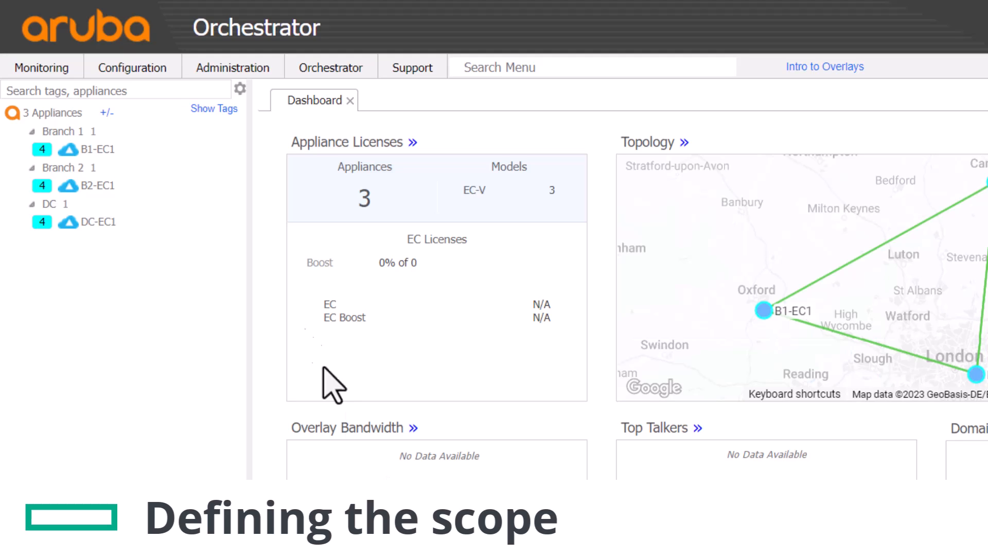
View the Active alarms list showing IP SLA monitor Down warnings on B1-EC1, B2-EC1 and DC-EC1
left_click(42, 68)
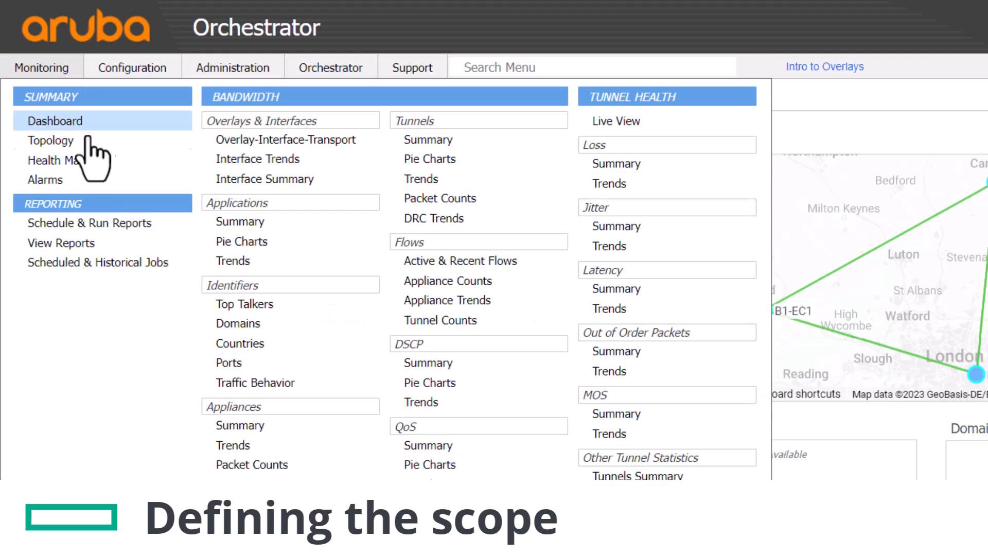
left_click(44, 179)
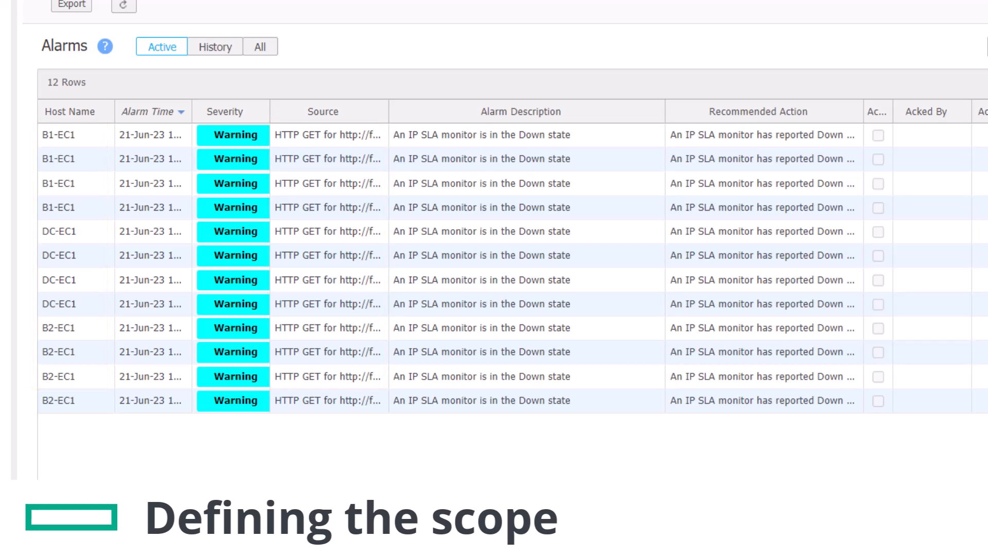
scroll("up", 3)
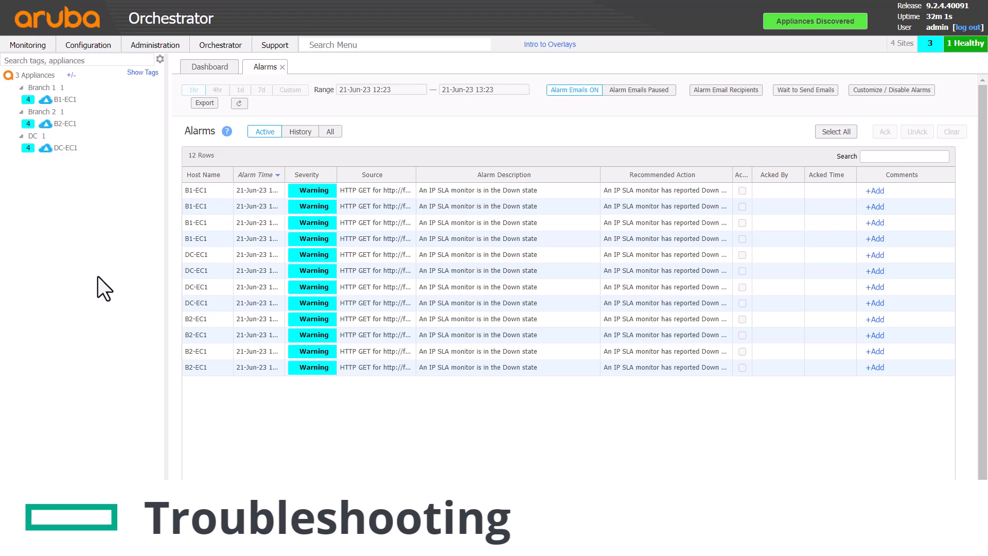
mouse_move(287, 279)
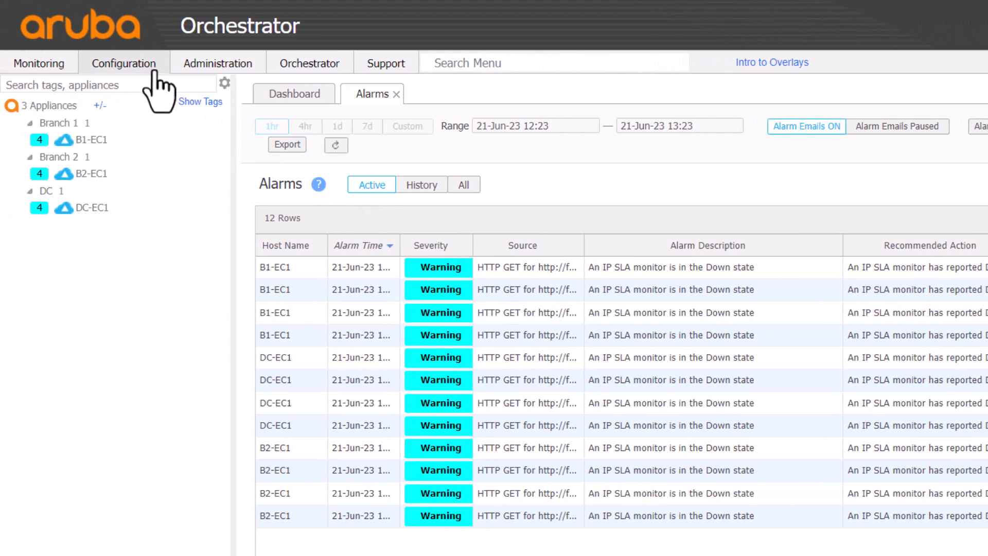
View the IP SLA monitors: HTTP/HTTPS monitors Down, ping monitors to 8.8.8.8/8.8.4.4 Up
left_click(123, 62)
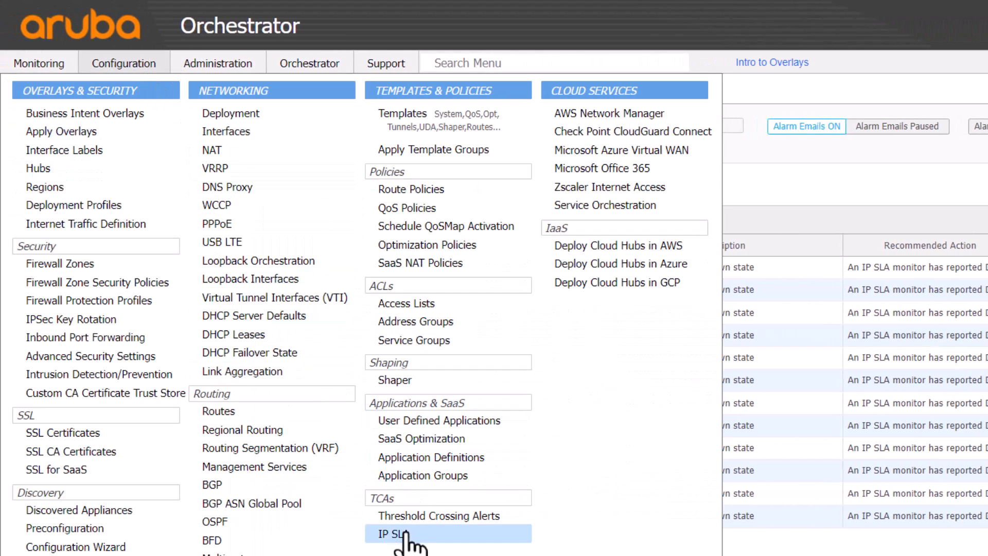
left_click(395, 534)
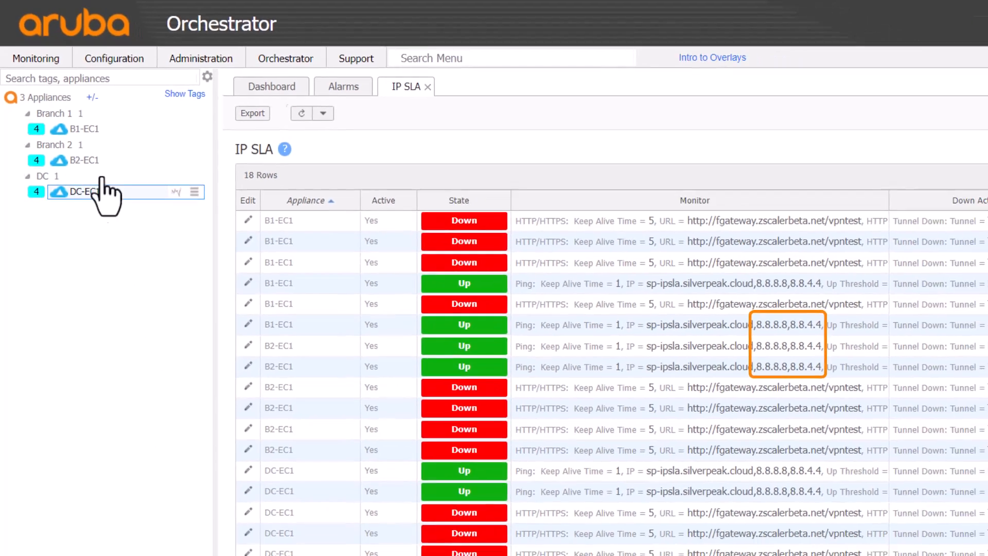
From a B1-EC1 CLI session, ping gateway.zscalerbeta.net and confirm it answers
right_click(82, 192)
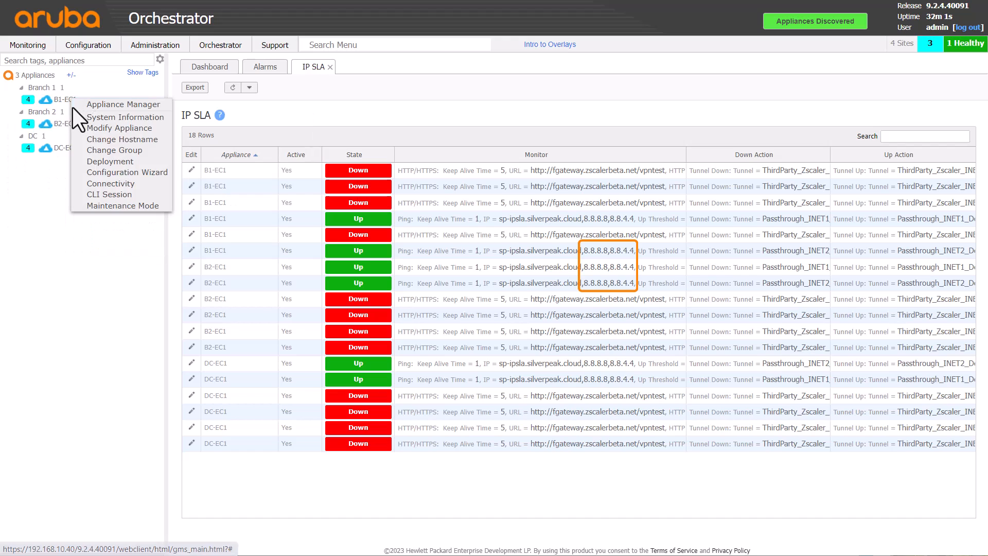
left_click(108, 194)
type("en")
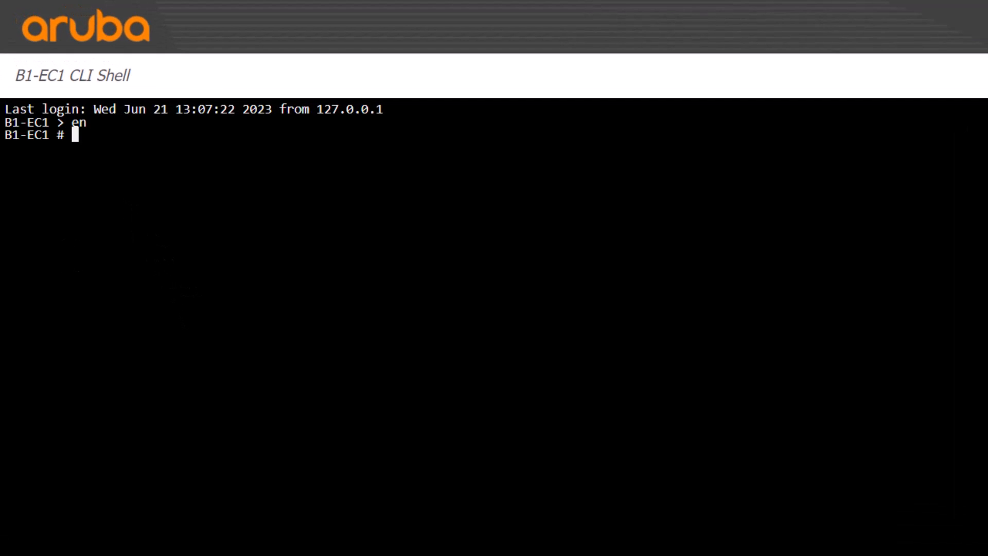
type("ping gateway.zscalerbeta.net")
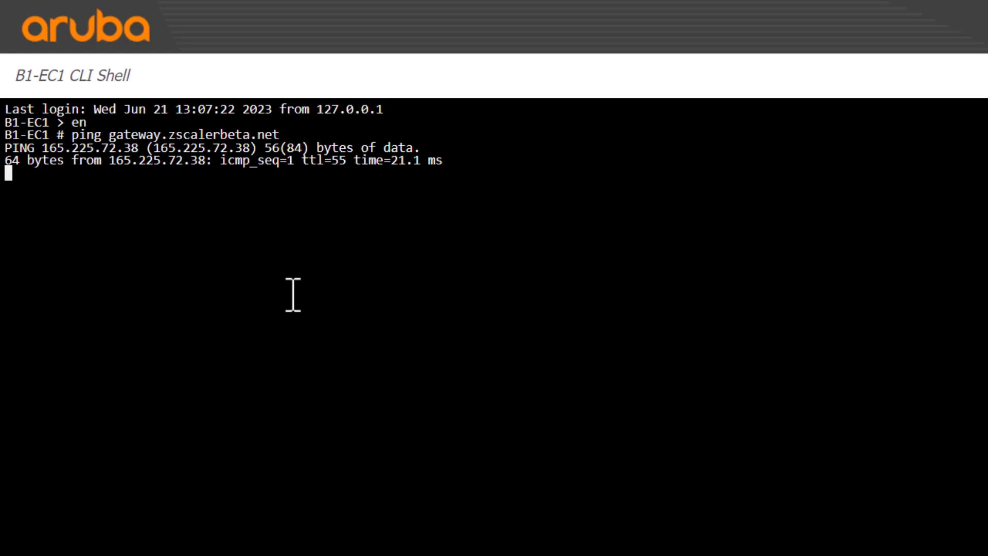
key("ctrl+c")
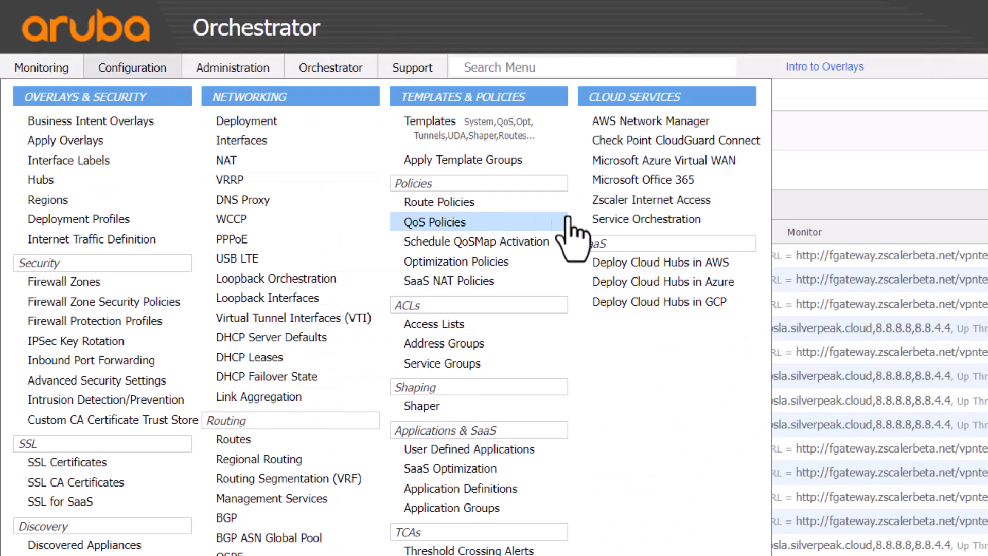
Point the Zscaler IP SLA monitor URL at gateway.zscalerbeta.net and refresh the monitor states
left_click(652, 199)
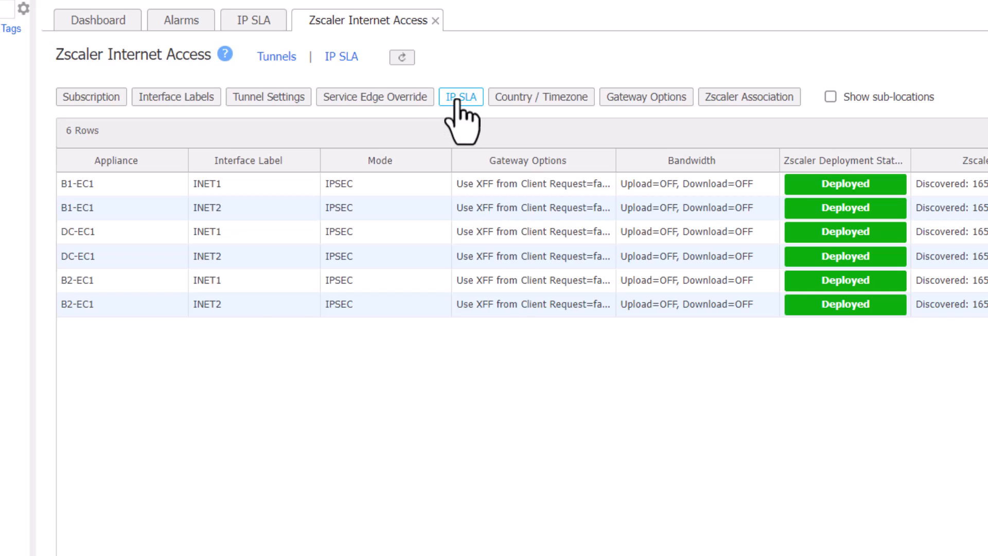
left_click(461, 96)
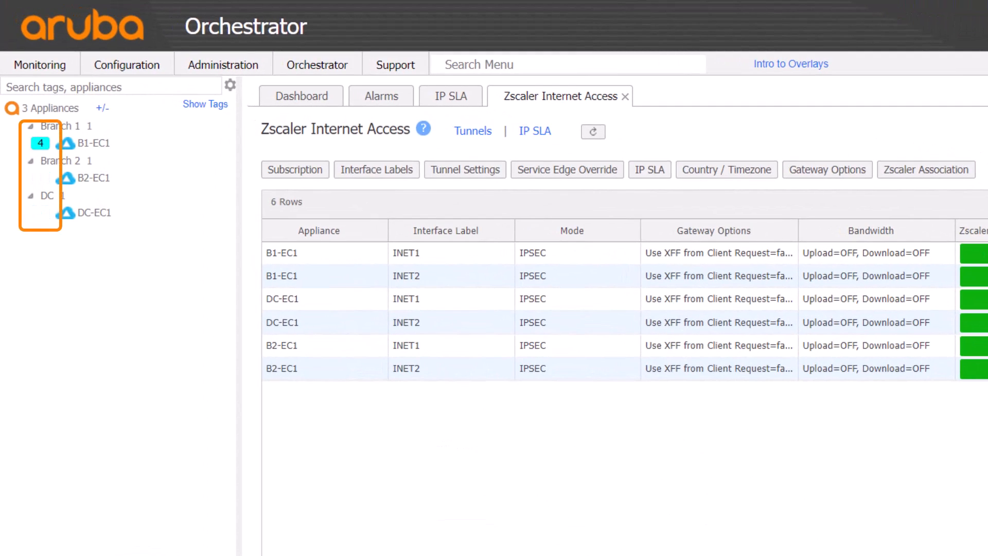
left_click(447, 95)
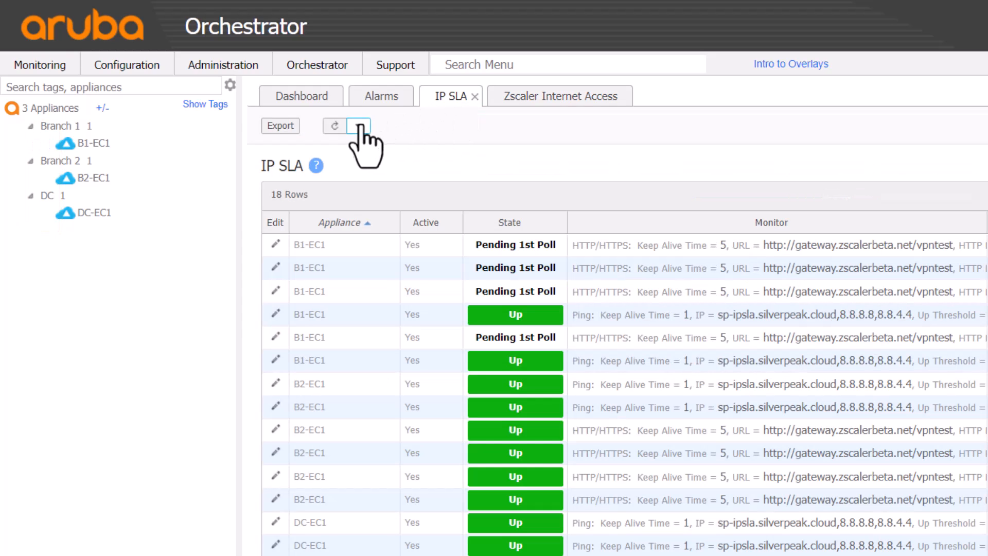
left_click(336, 126)
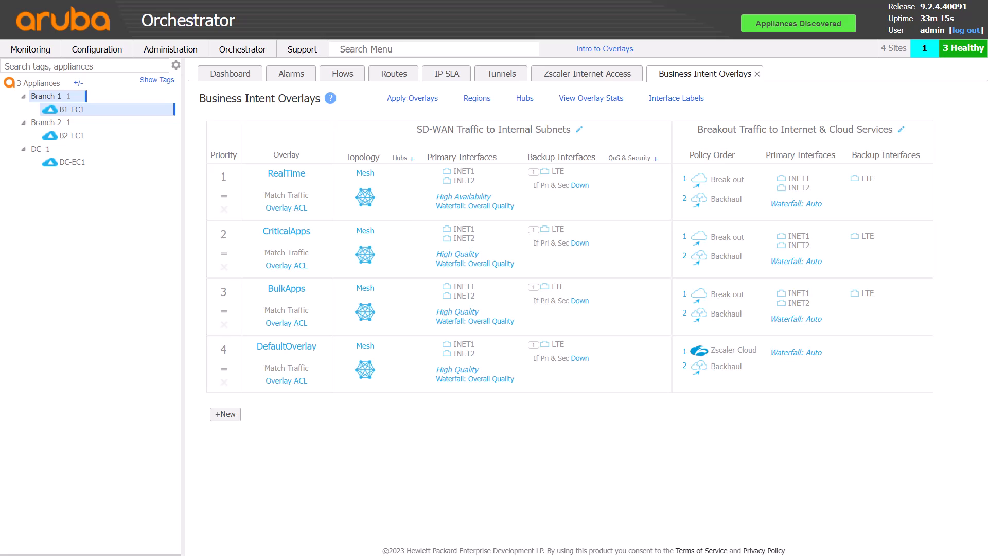
mouse_move(87, 66)
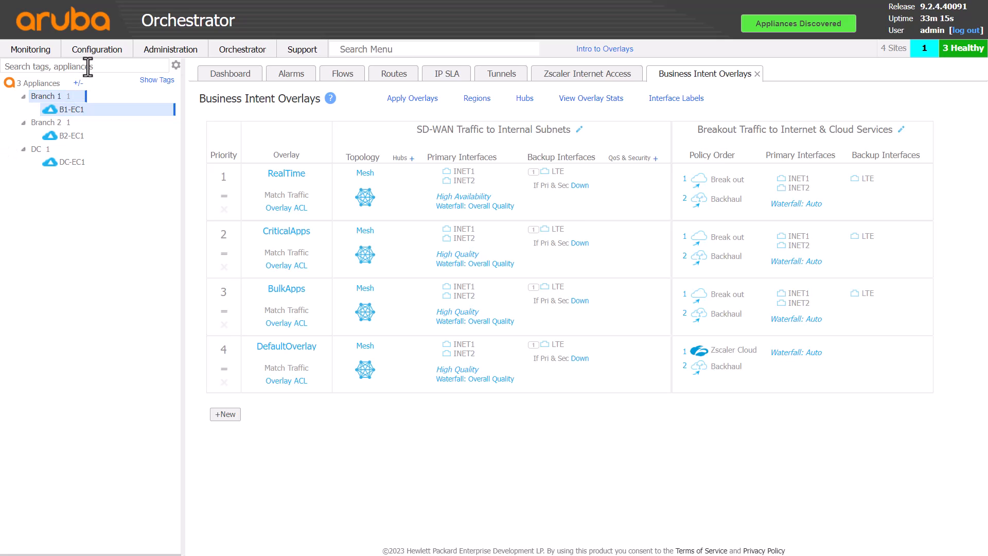
View B1-EC1's passthrough tunnels, confirming the four Zscaler IPsec tunnels are up-active
left_click(97, 49)
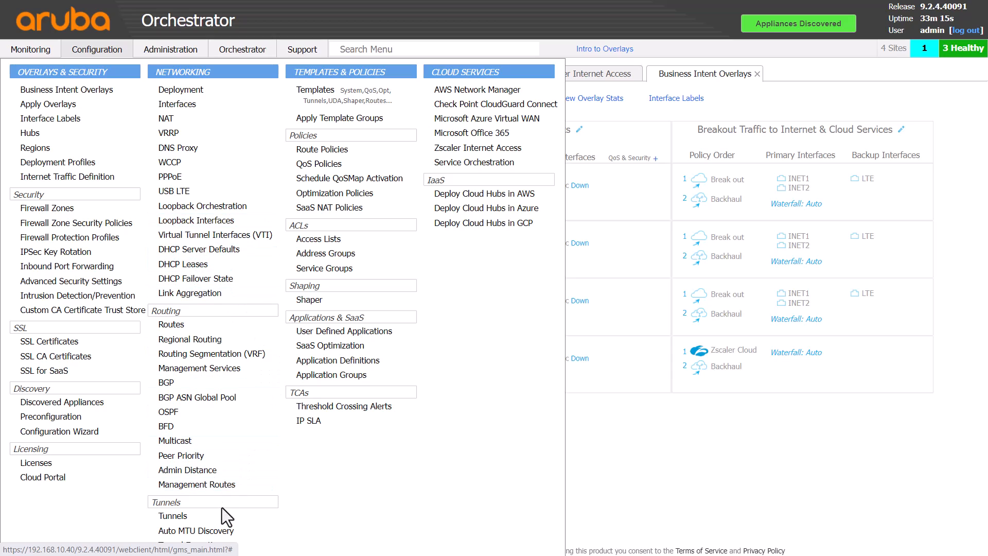
left_click(173, 516)
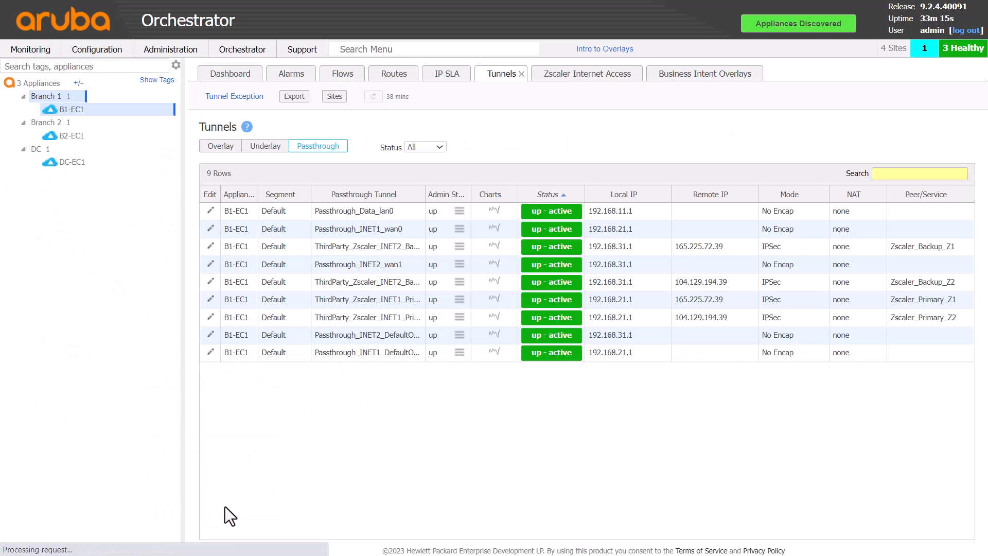
left_click(373, 97)
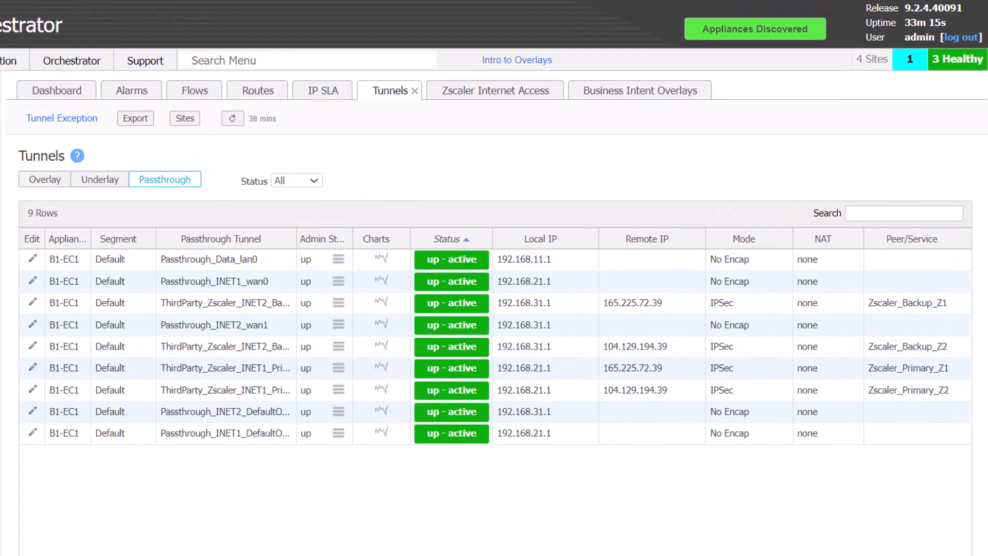
left_click(646, 368)
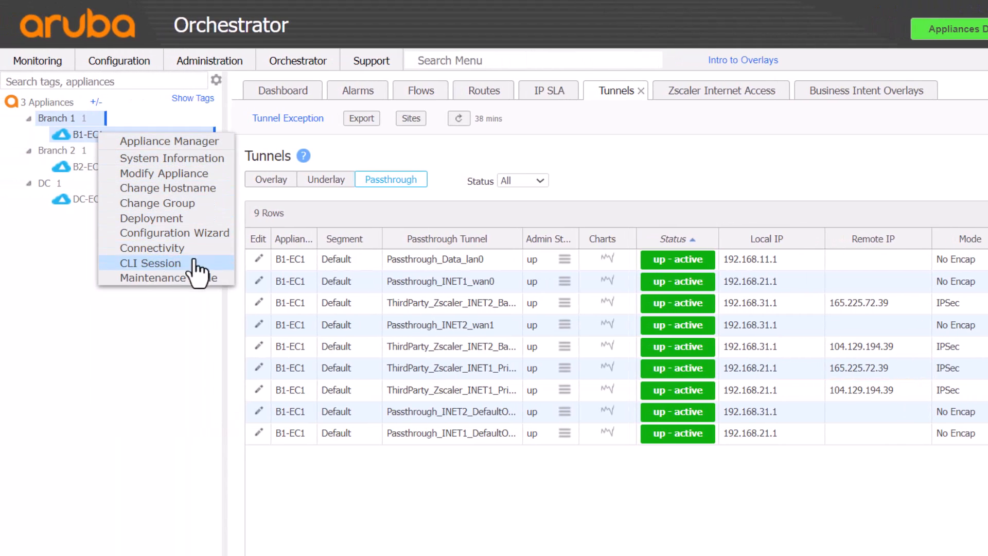
Run tcpdump -nni ipsec_decrypt -vv host 165.225.72.39 in a B1-EC1 CLI session
left_click(151, 263)
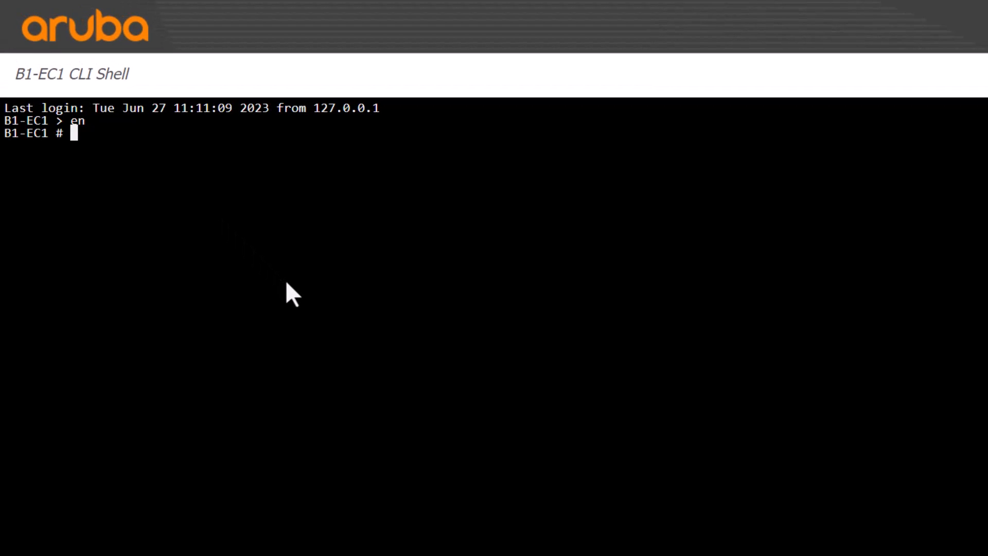
type("tunbug dt")
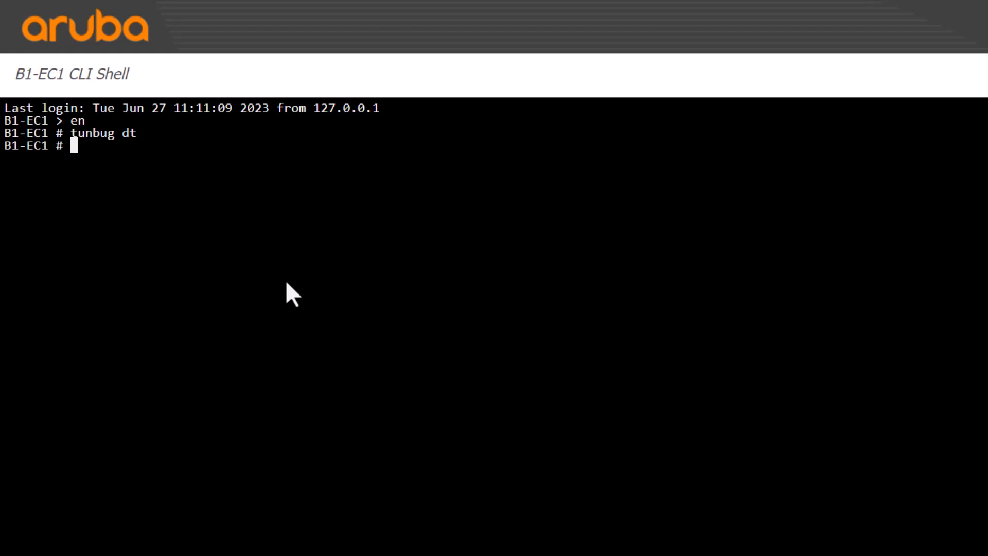
type("tcpdump -n")
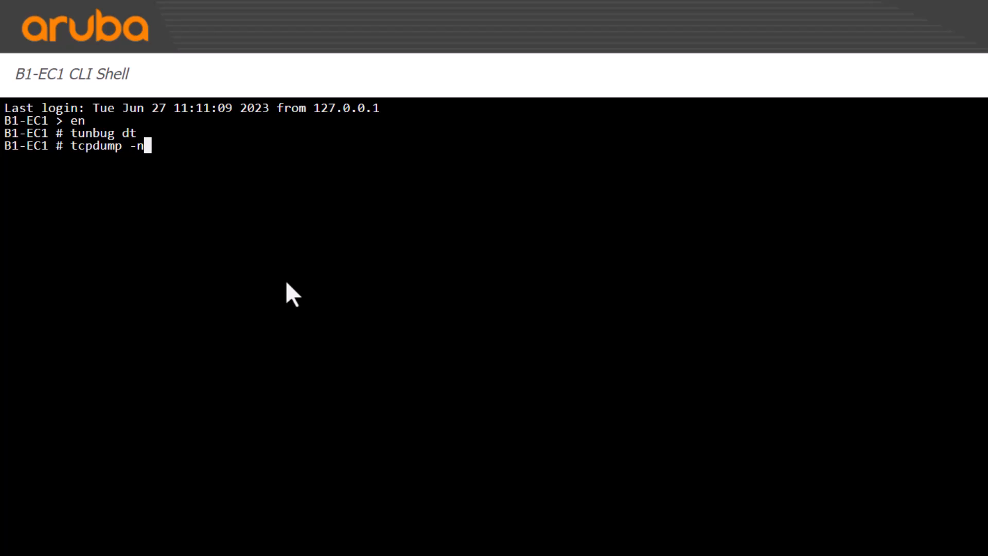
type("i ipsec")
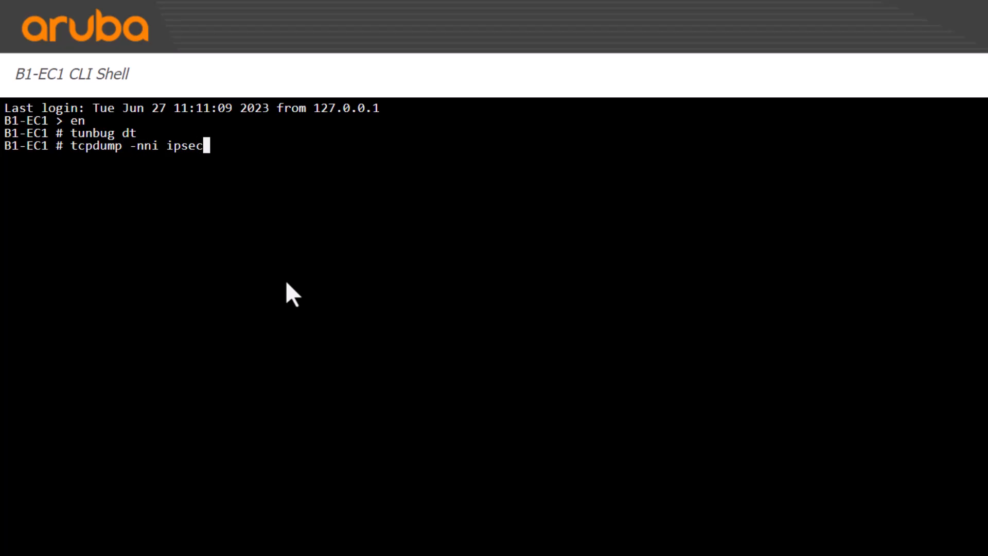
type("_decrypt -")
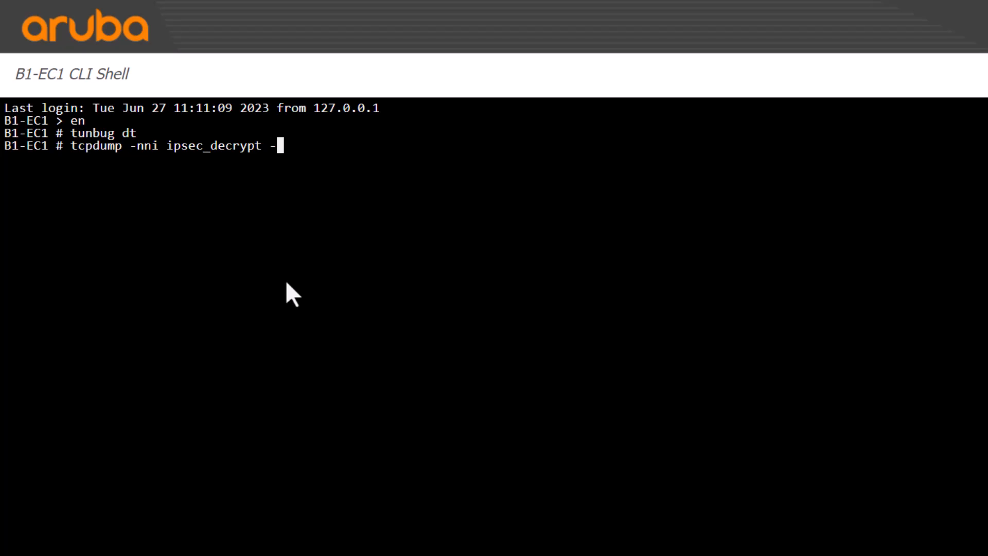
type("vv host")
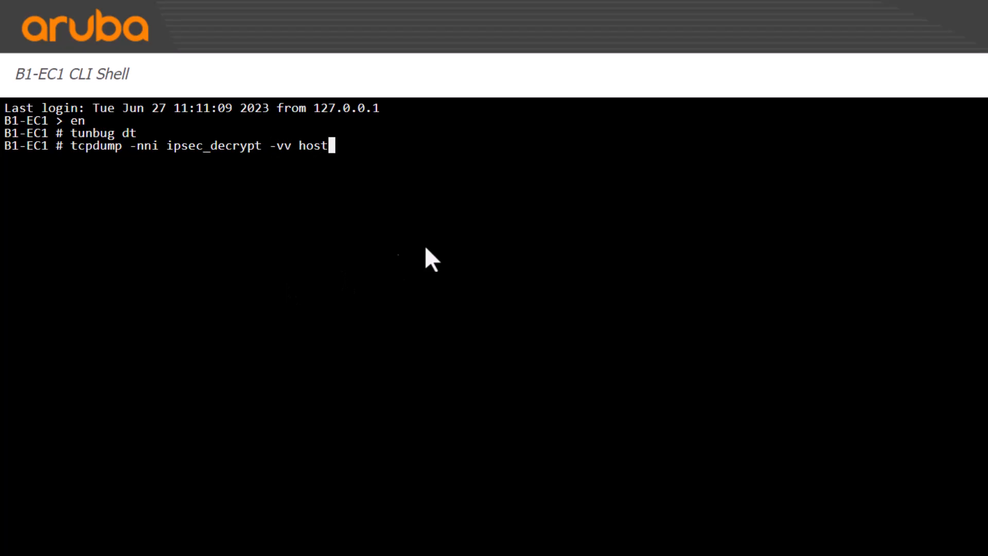
type("165")
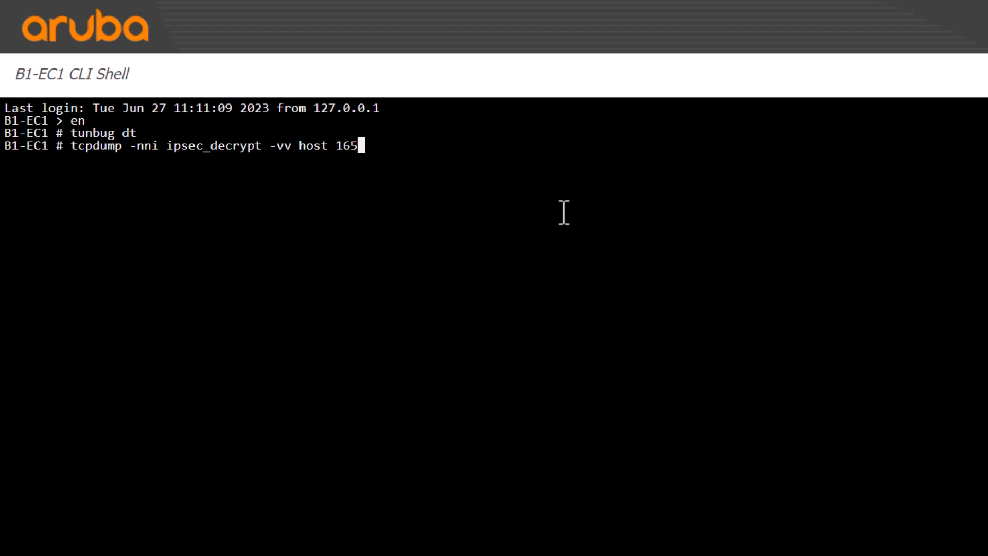
type(".225.")
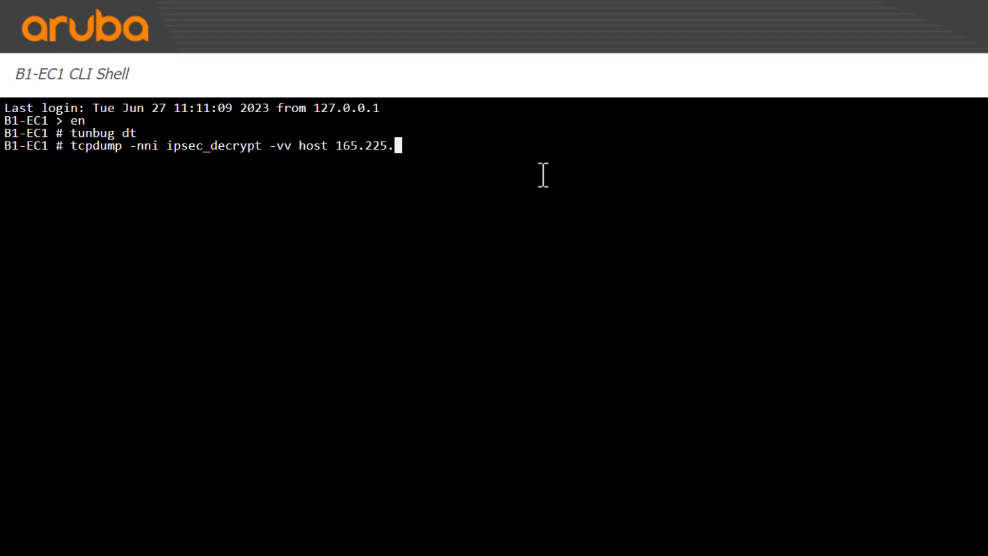
type("72.39")
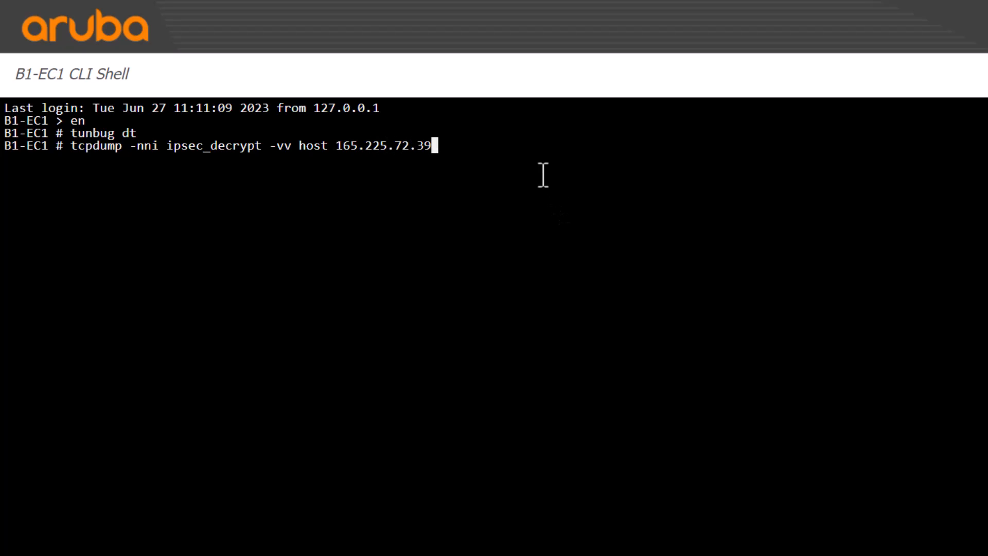
key("Return")
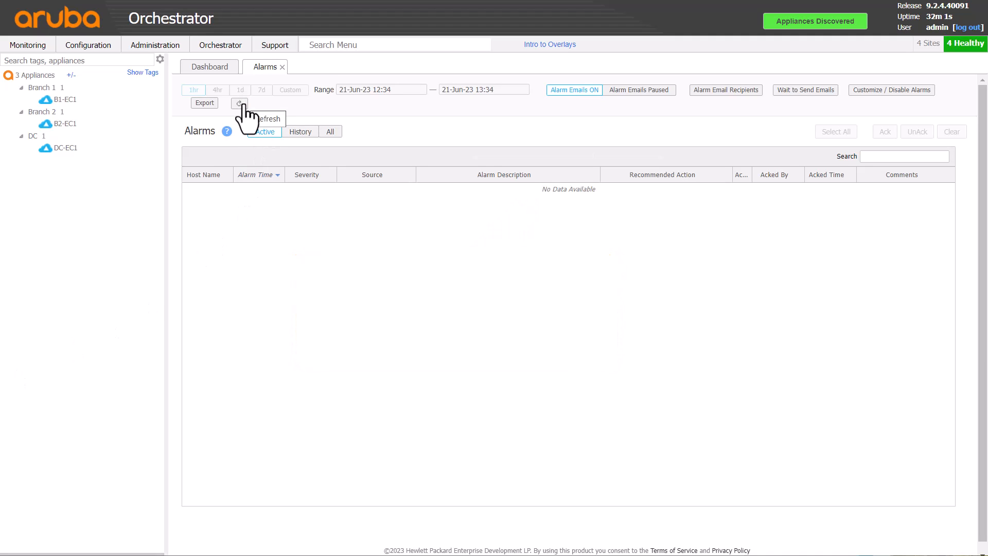
mouse_move(250, 215)
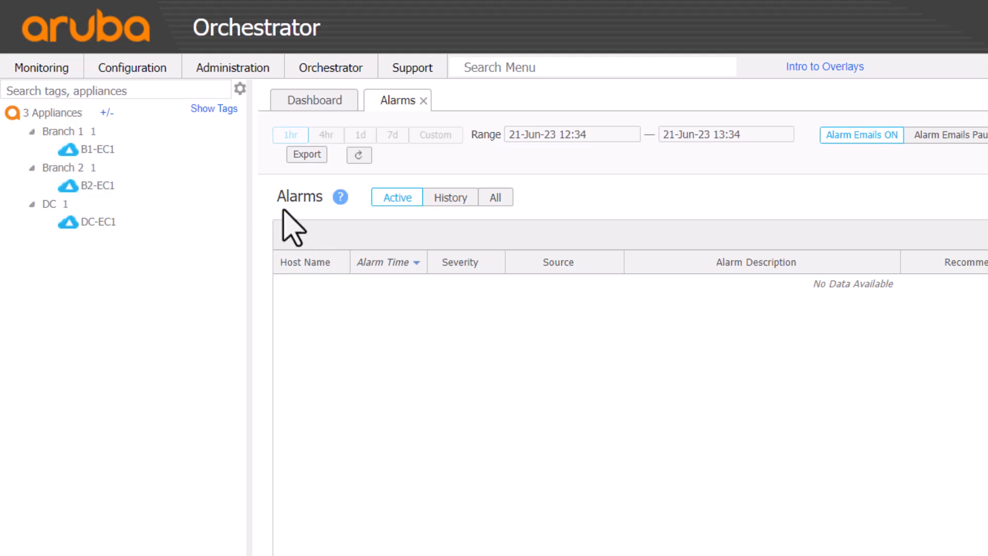
Show B1-EC1's Active & Recent Flows list
left_click(95, 149)
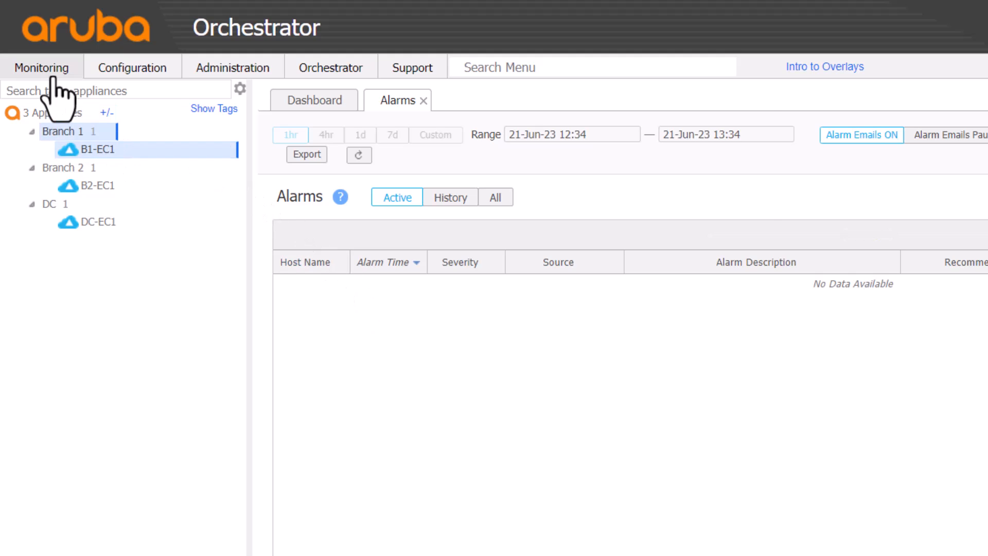
left_click(41, 68)
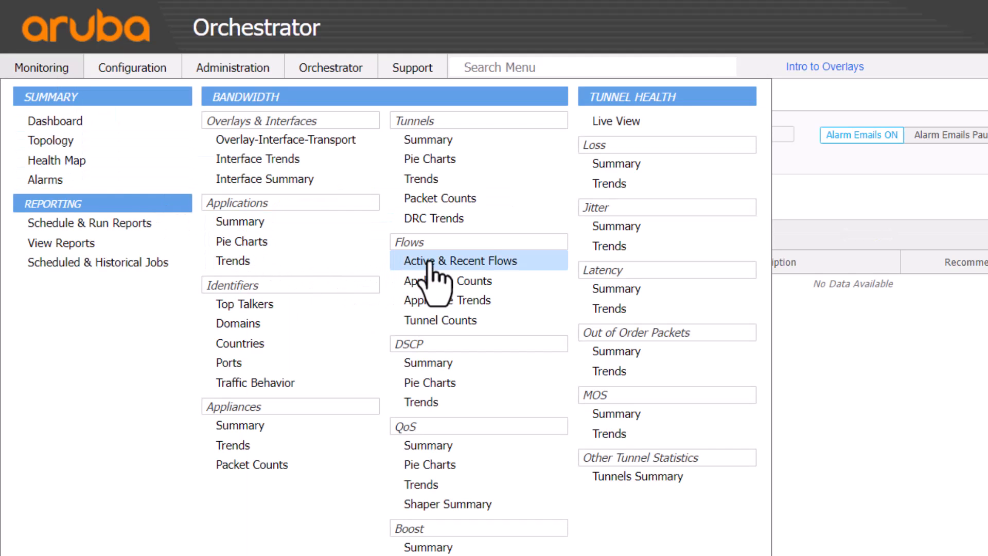
left_click(462, 261)
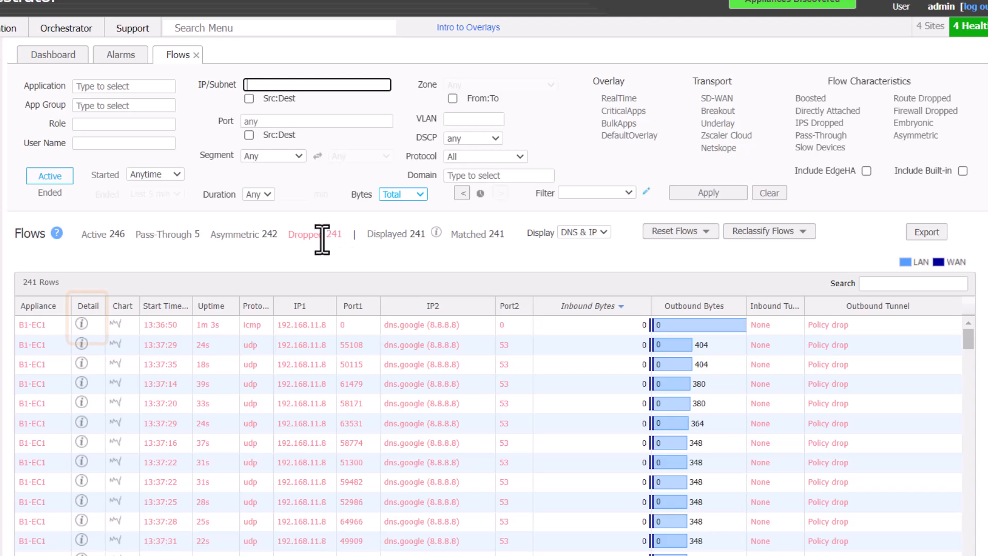
Inspect the icmp flow 192.168.11.8 to 8.8.8.8, dropped by DefaultOverlay's preferred policy order
left_click(83, 324)
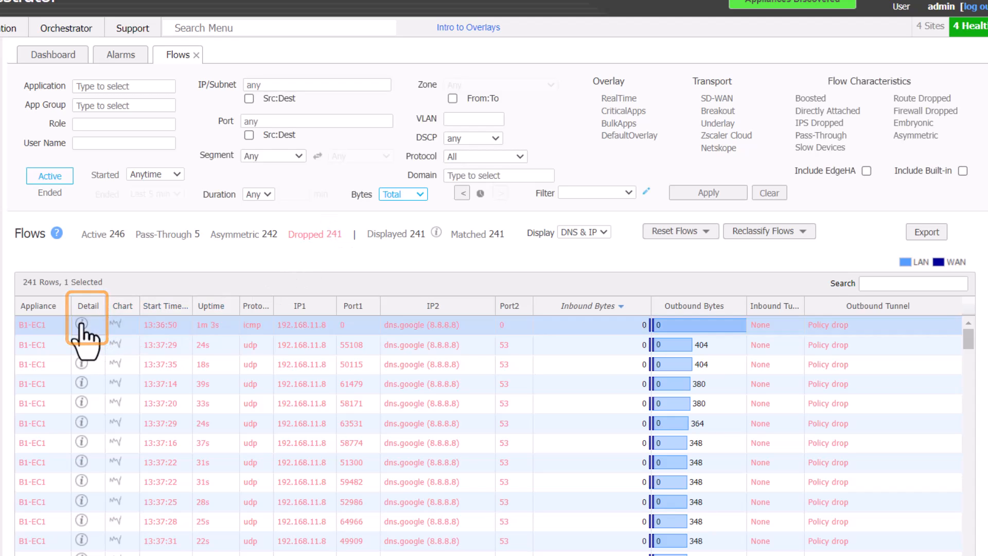
left_click(82, 330)
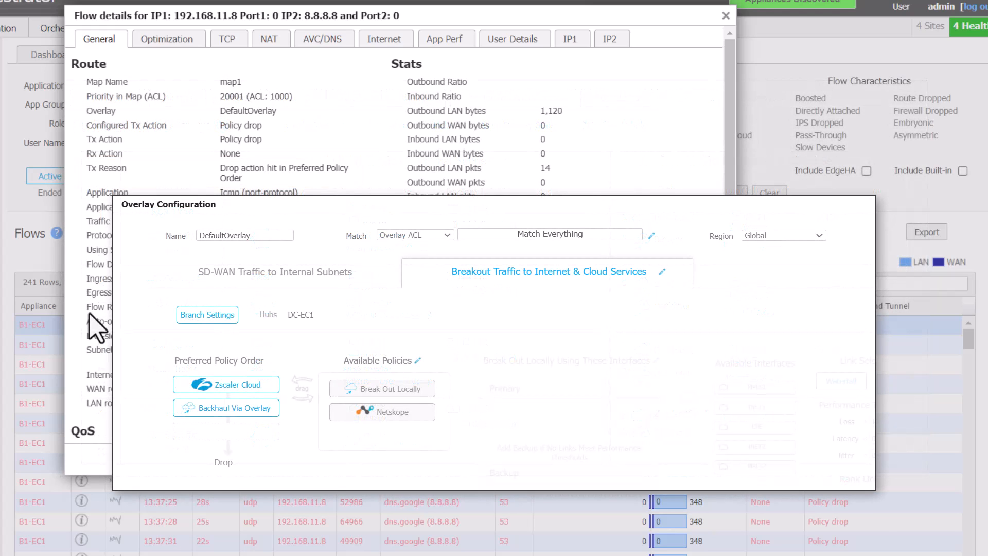
left_click(226, 384)
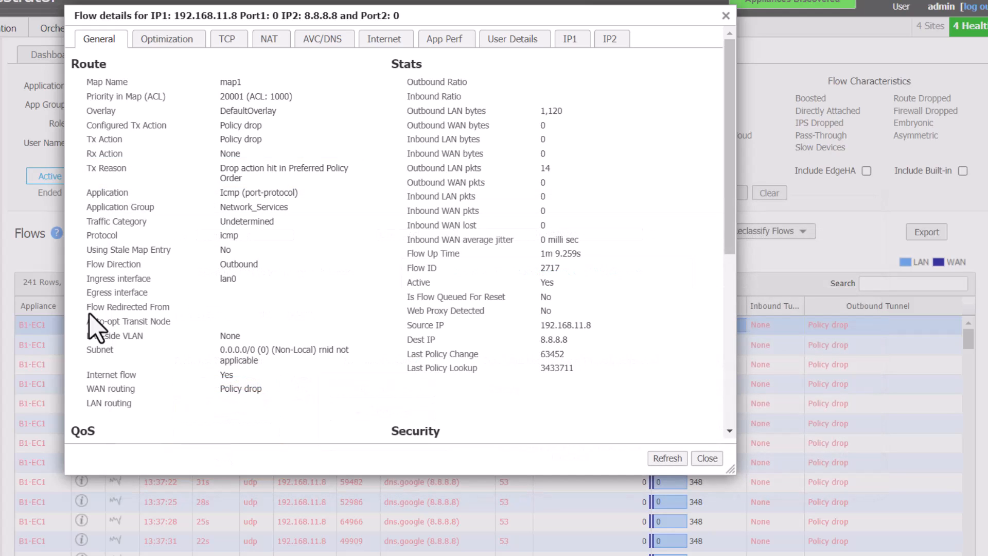
mouse_move(671, 457)
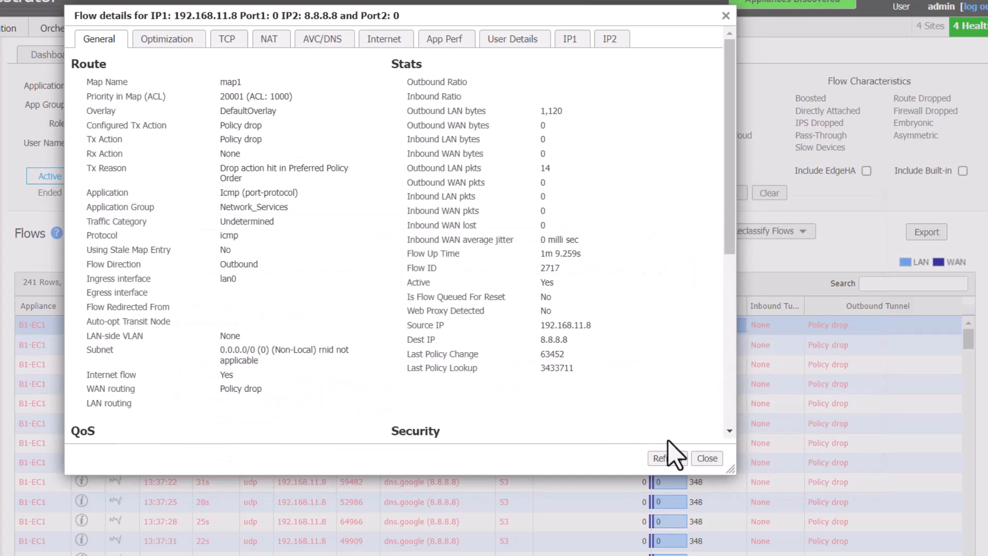
left_click(706, 458)
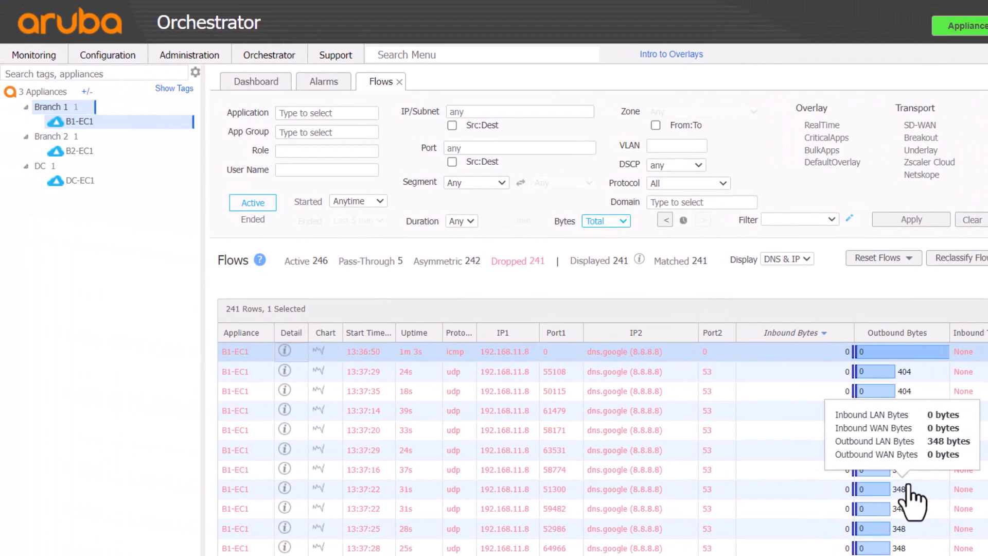
mouse_move(139, 75)
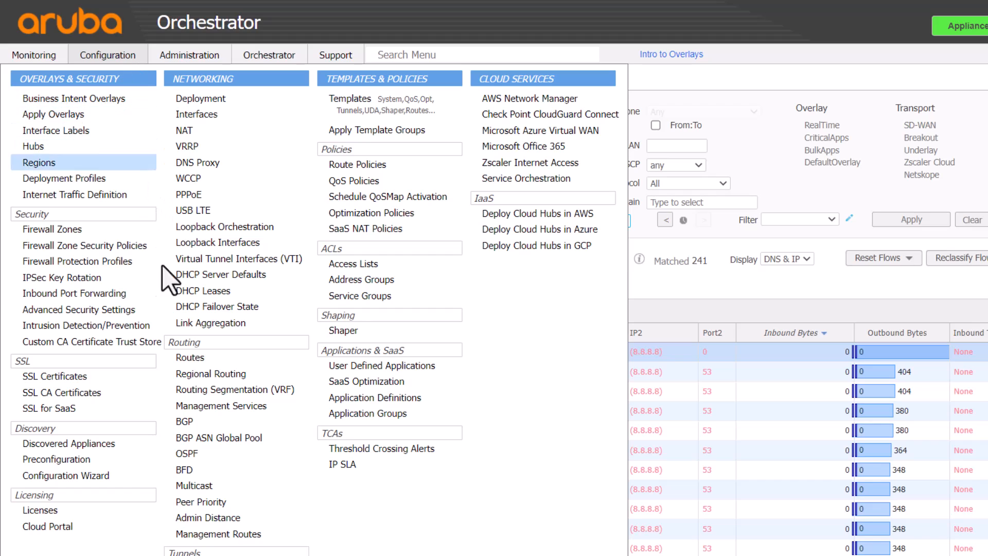
Add a 0.0.0.0/0 default route on DC-EC1 so Branch 1 flows use the to_DC-EC1 tunnel
left_click(190, 358)
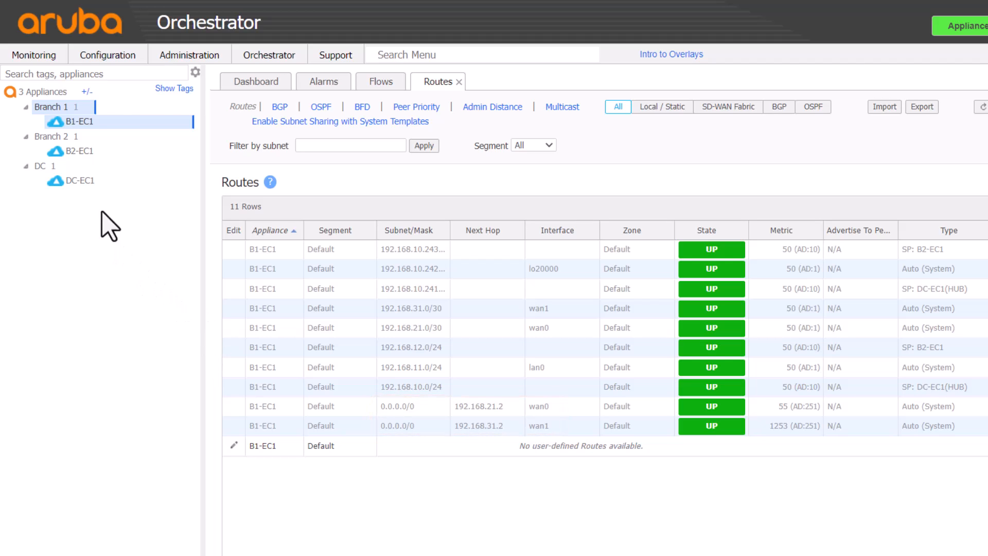
left_click(233, 446)
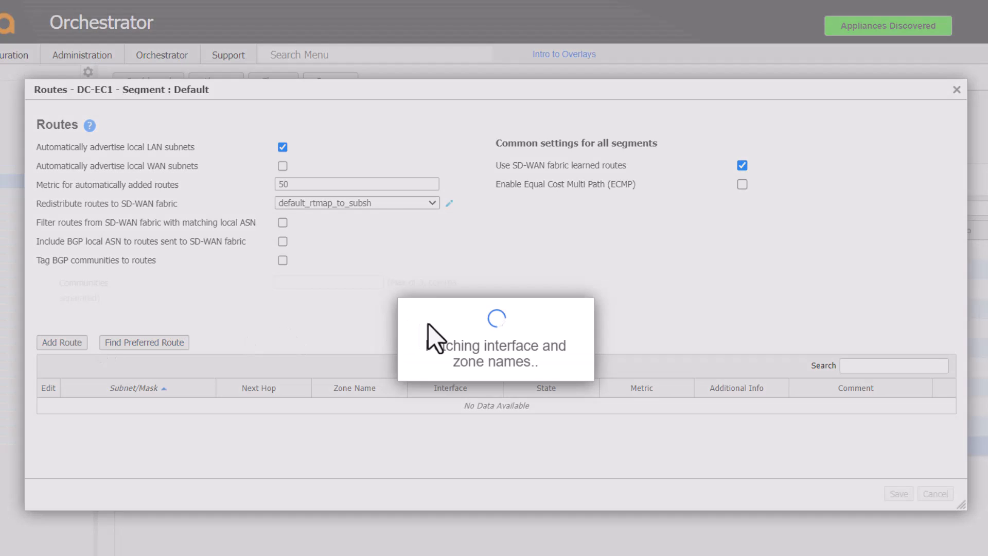
left_click(61, 341)
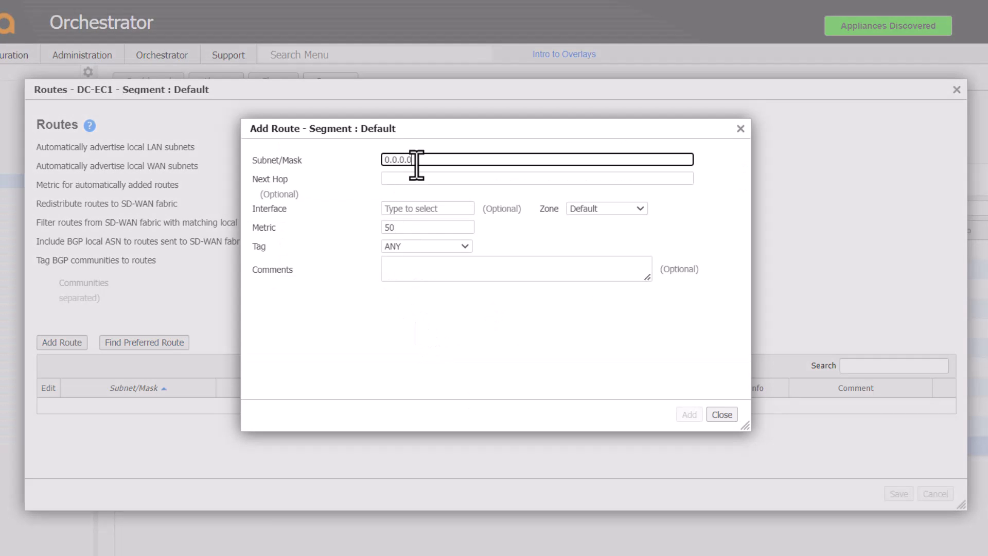
left_click(689, 414)
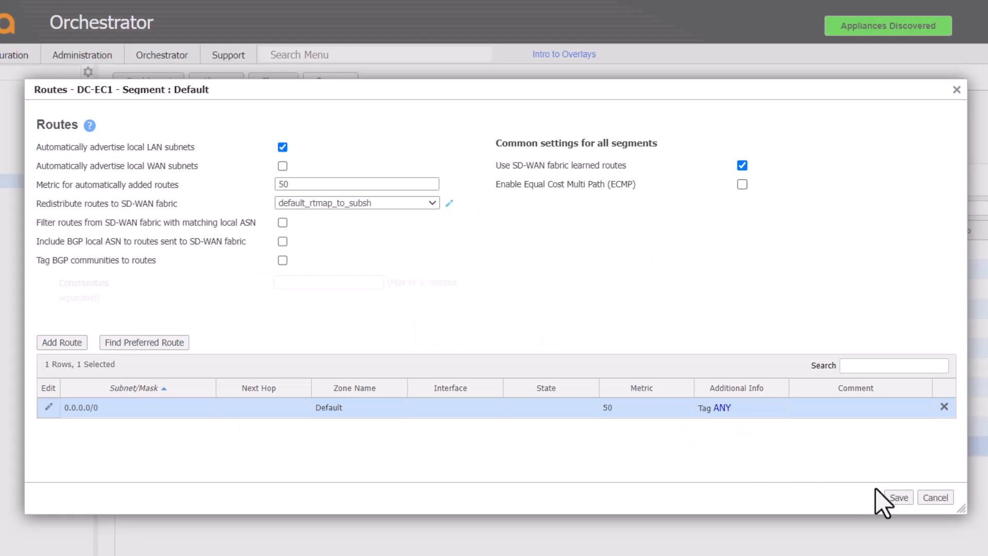
left_click(898, 497)
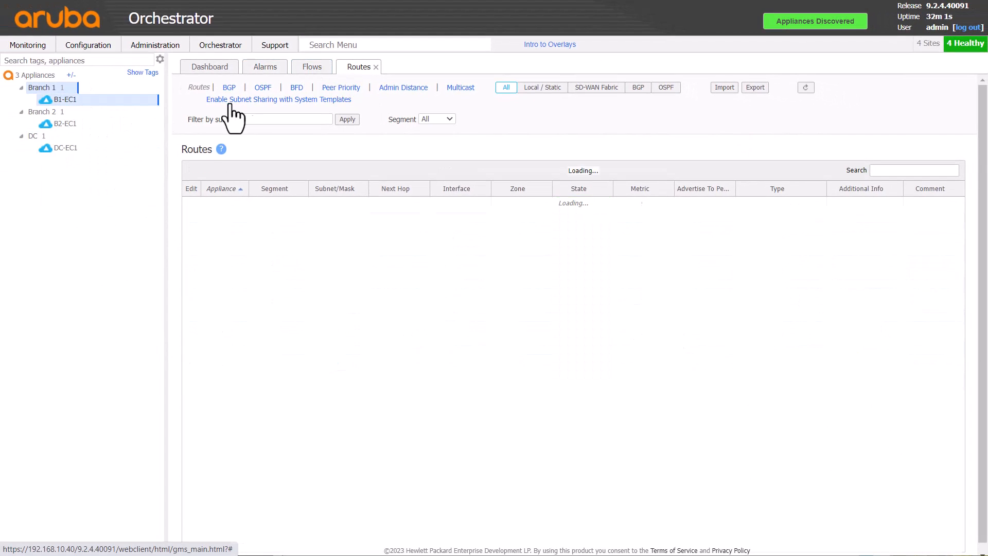
left_click(312, 66)
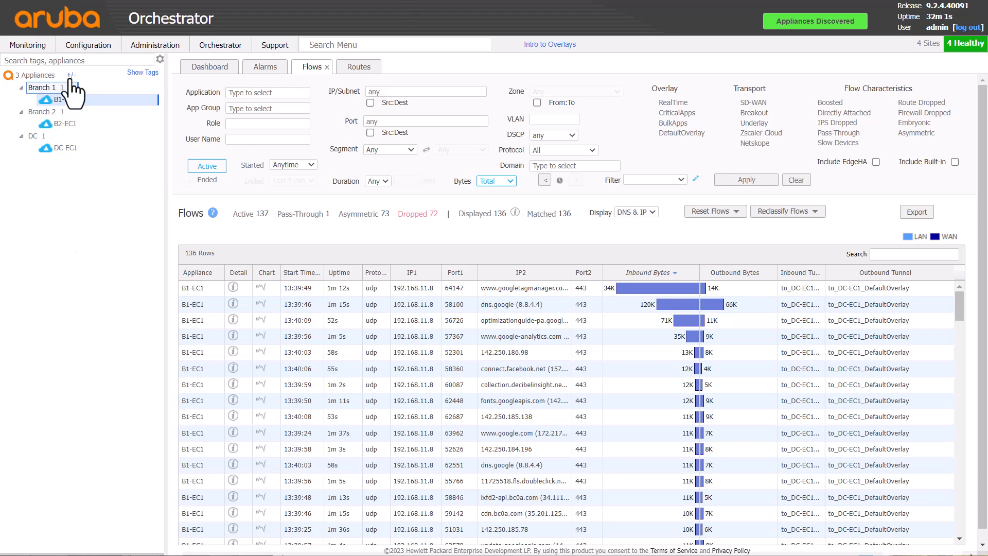
Confirm B1-EC1 has no IP SLA rules and no Zscaler passthrough tunnels
left_click(88, 44)
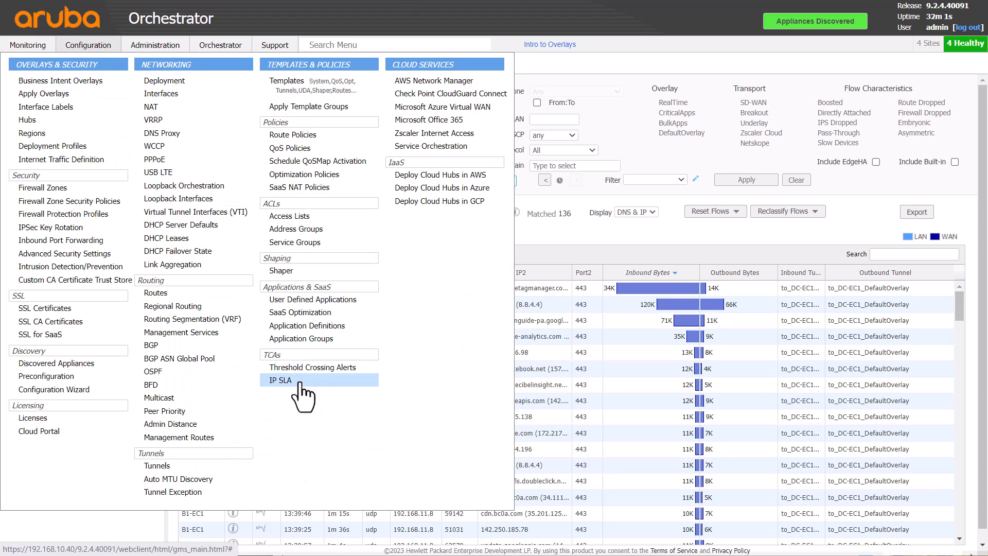
left_click(280, 380)
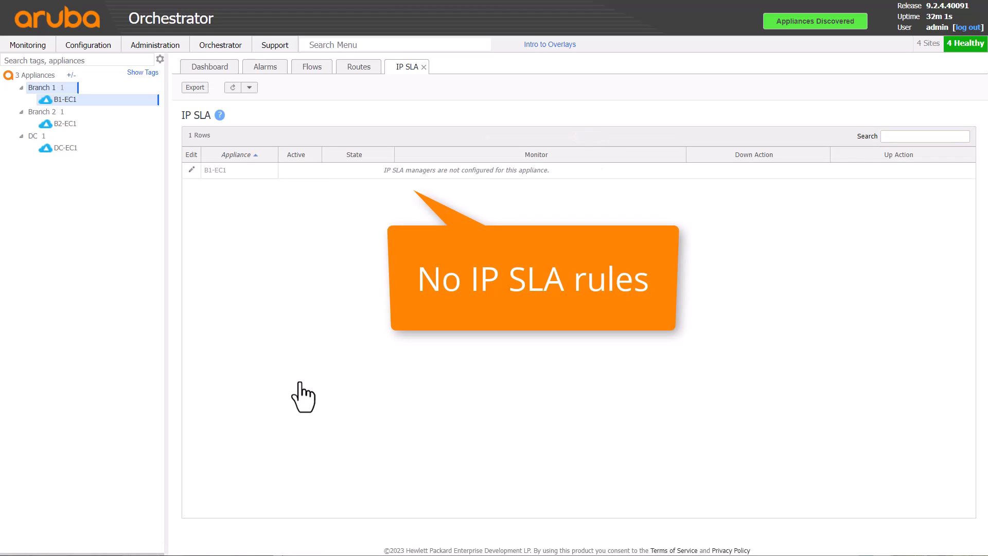
left_click(88, 44)
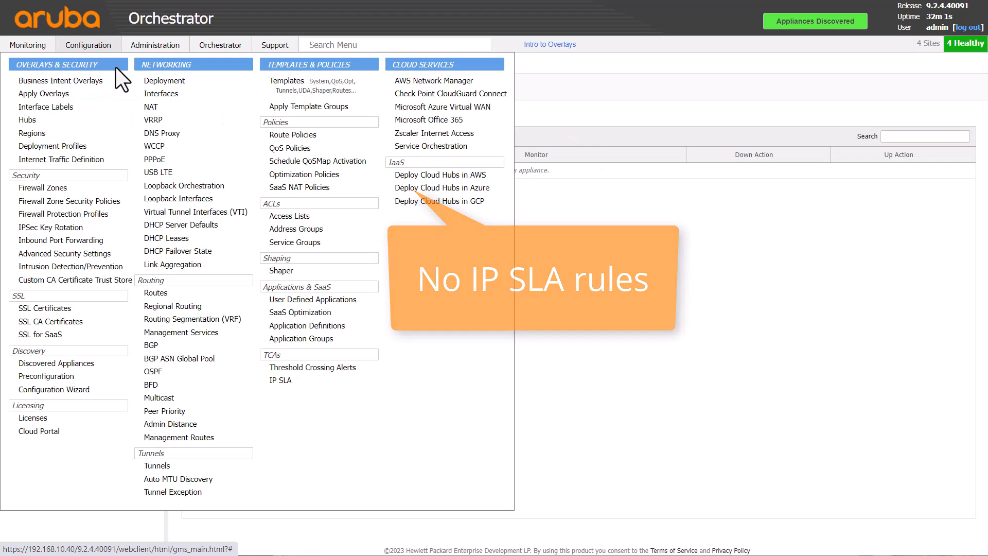
left_click(156, 465)
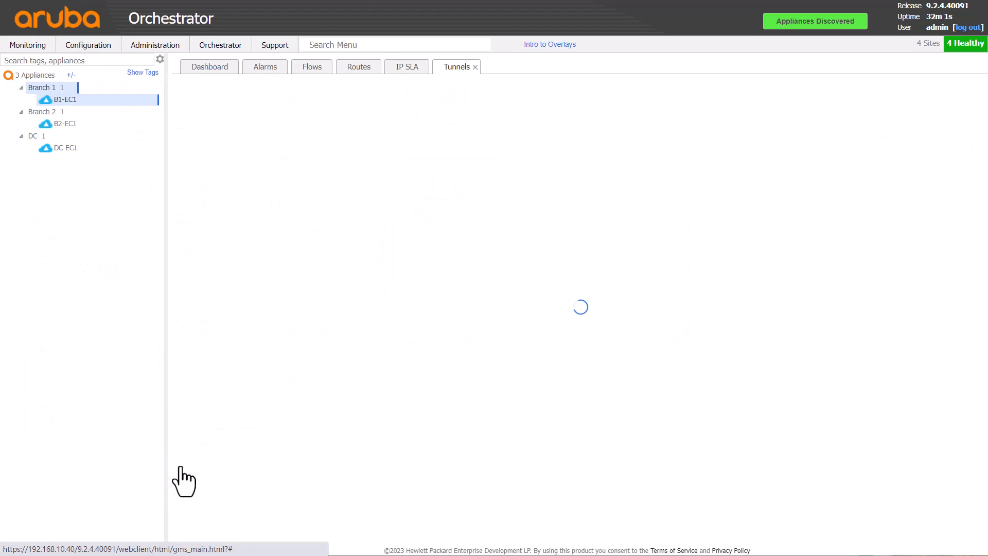
left_click(289, 133)
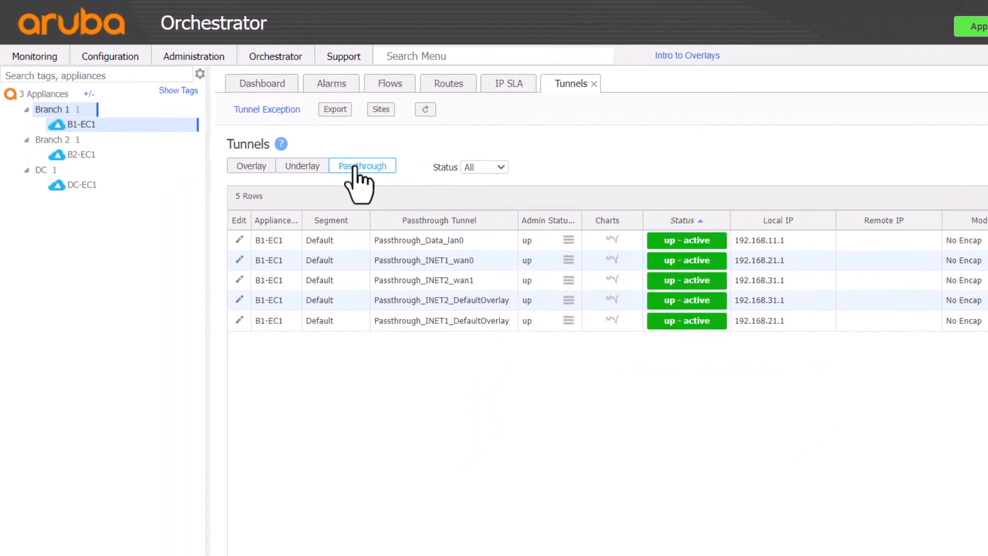
View the Zscaler Internet Access list showing only B2-EC1 and DC-EC1 deployed
left_click(110, 55)
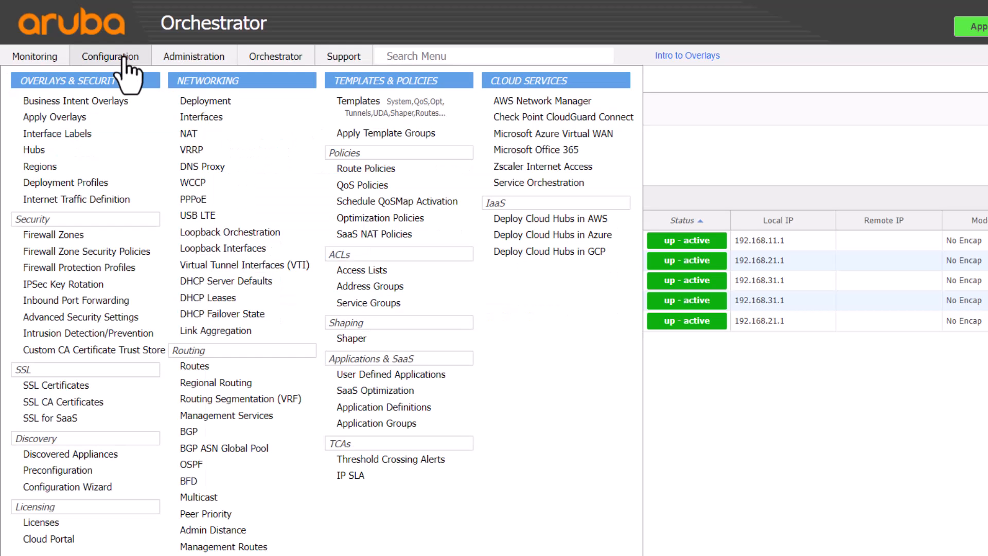
left_click(543, 167)
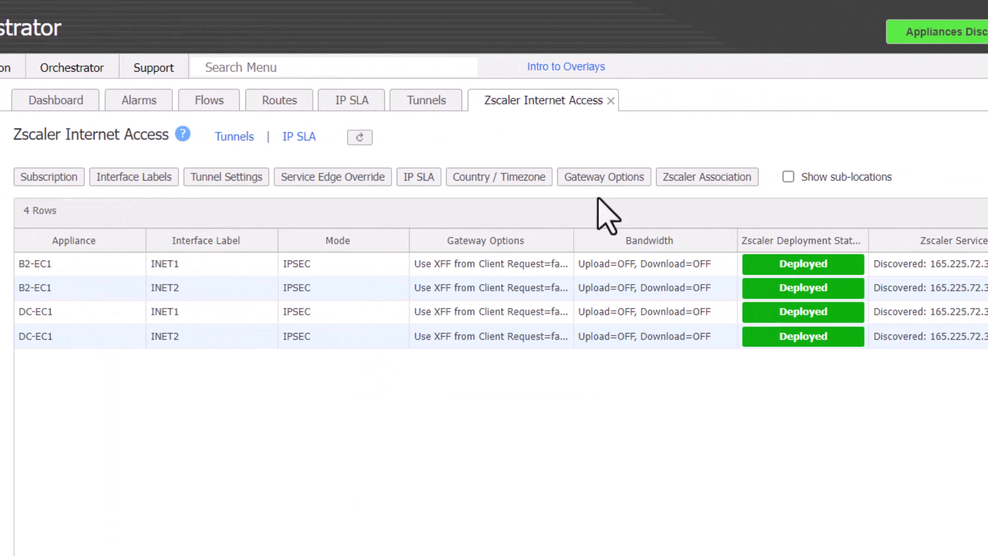
Add B1-EC1 to the Zscaler association and save, then refresh its IP SLA monitors
left_click(706, 176)
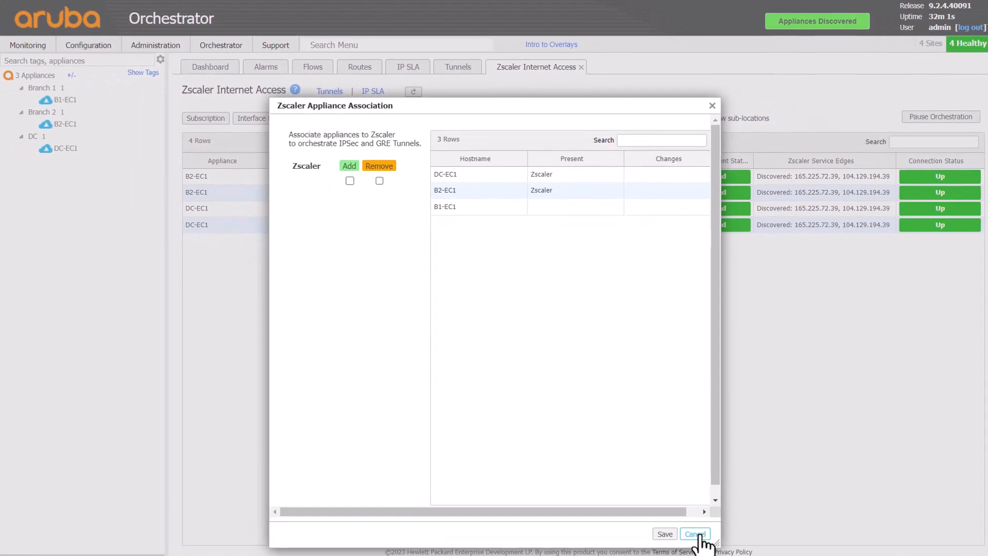
left_click(695, 535)
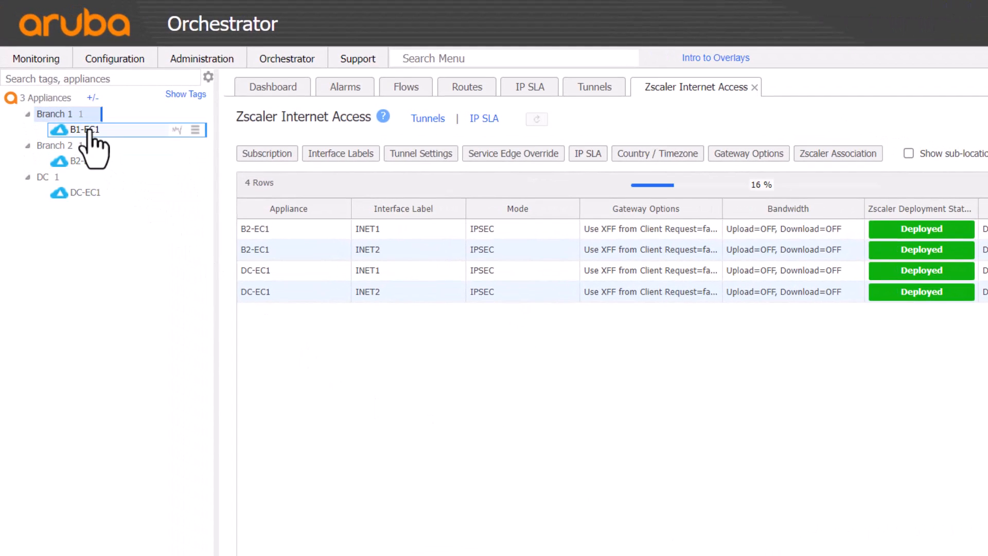
left_click(837, 153)
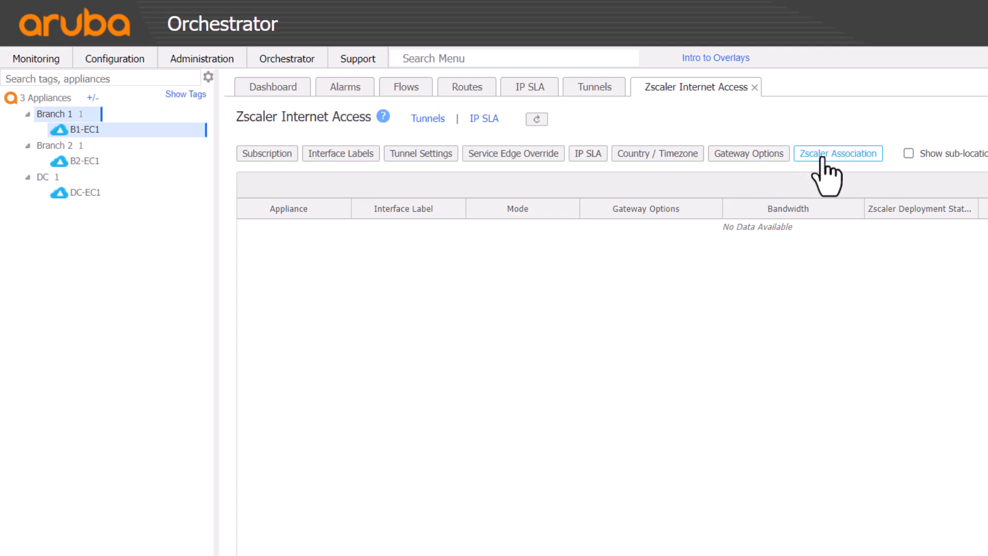
left_click(837, 153)
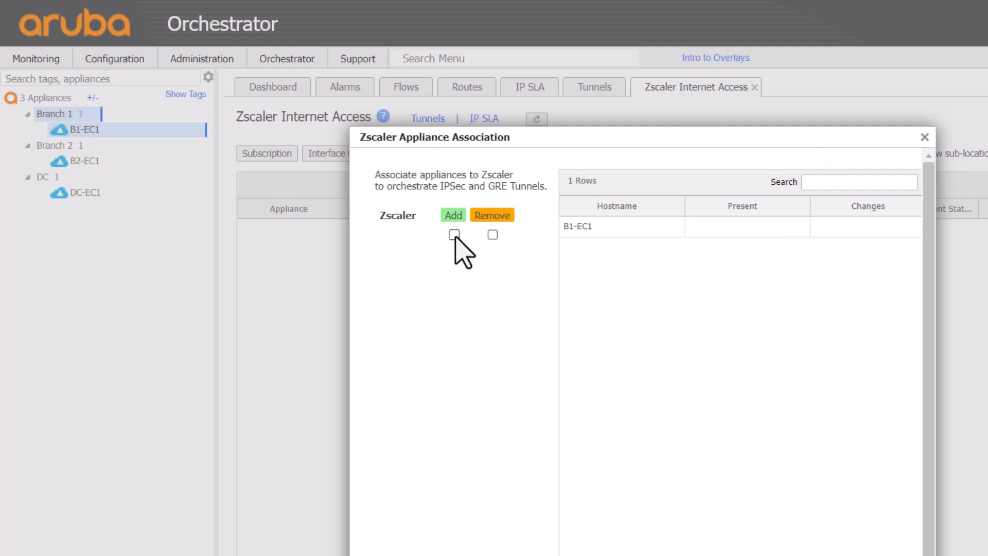
left_click(453, 234)
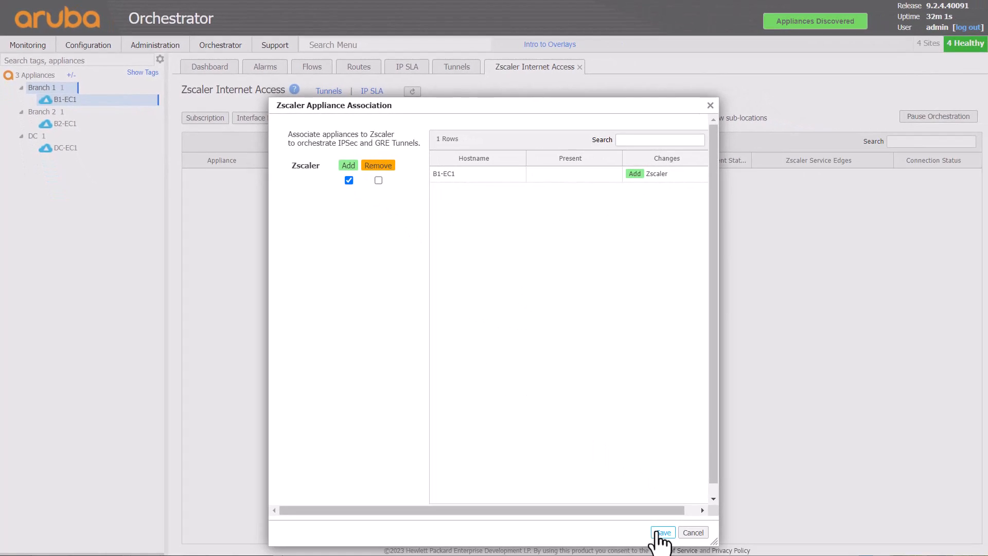
left_click(662, 532)
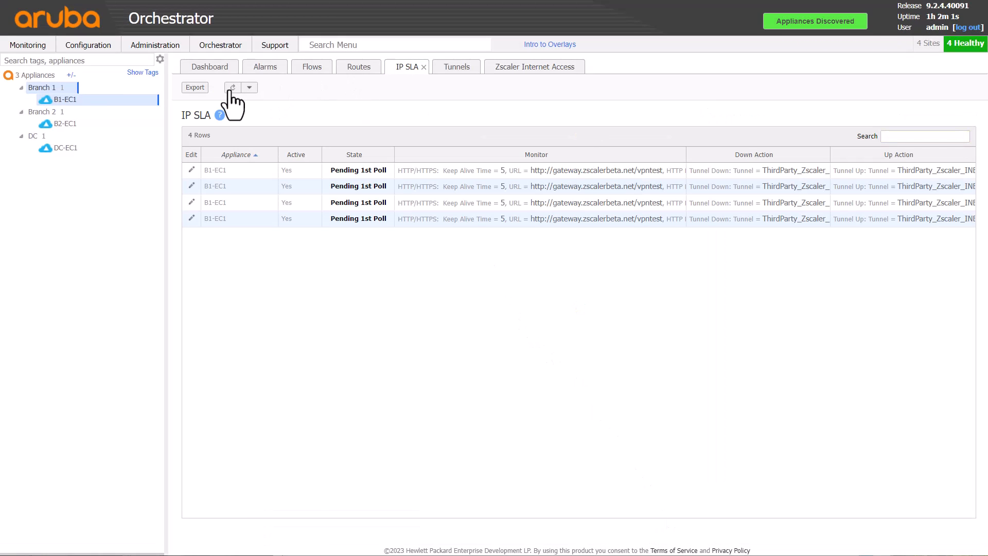
left_click(308, 67)
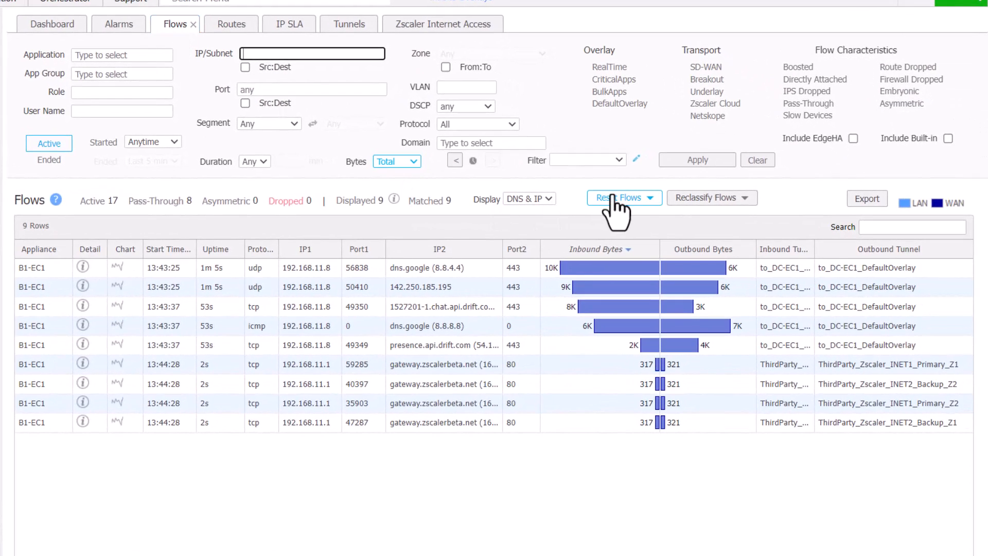
Reset the nine returned flows on Branch 1 so traffic re-routes onto the Zscaler tunnels
left_click(619, 197)
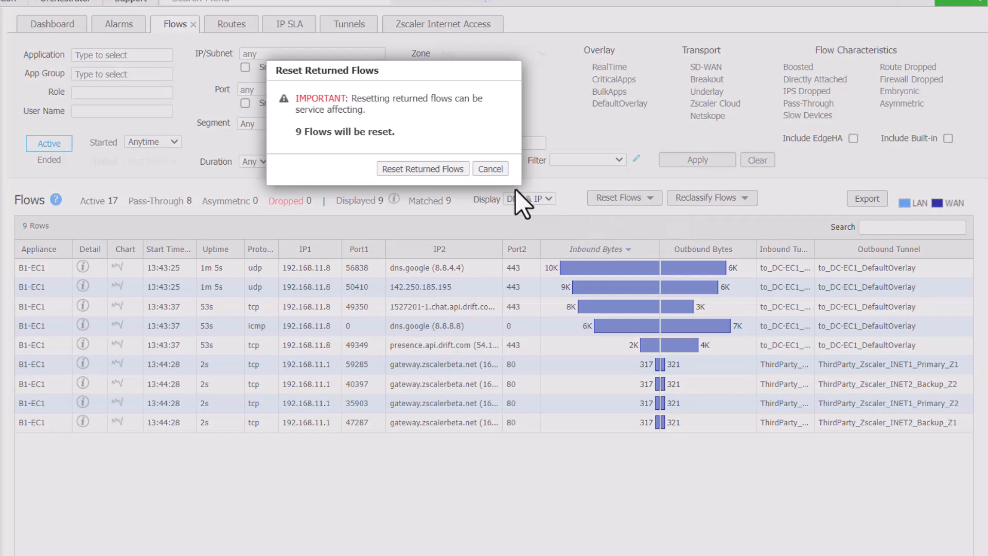
left_click(422, 168)
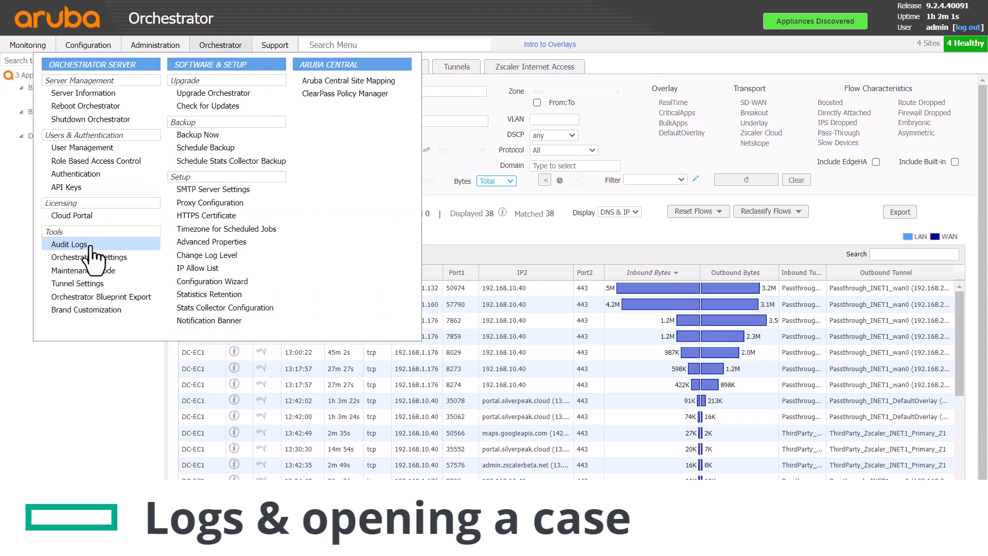
Review the audit logs before returning to the Zscaler Internet Access list
left_click(69, 244)
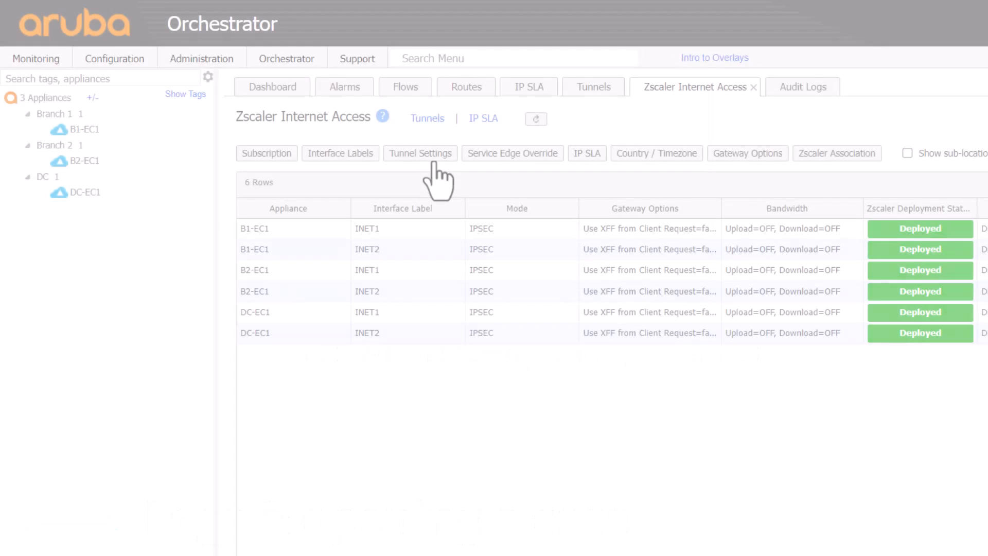
Change the INET1 Zscaler tunnel's IKE version from v1 to IKE v2
left_click(420, 153)
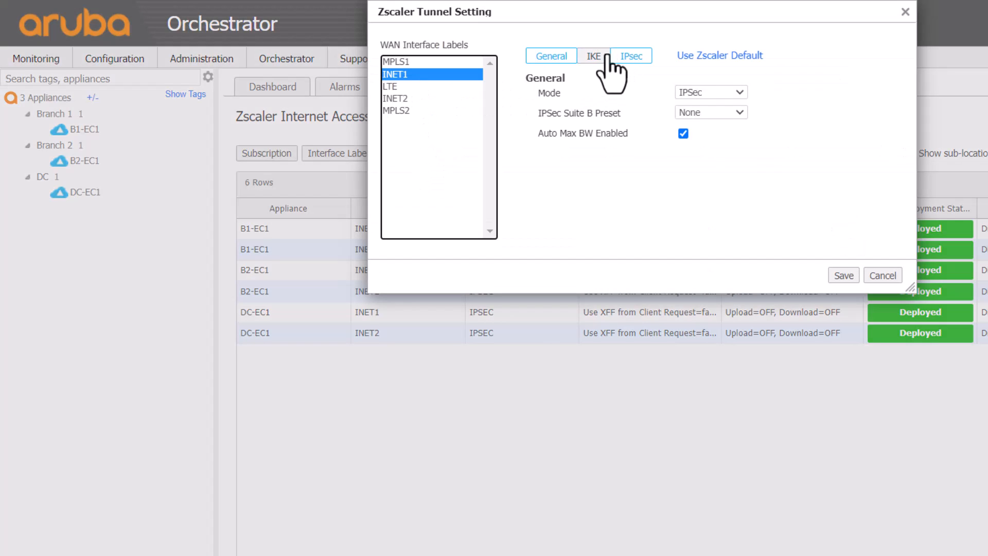
left_click(593, 56)
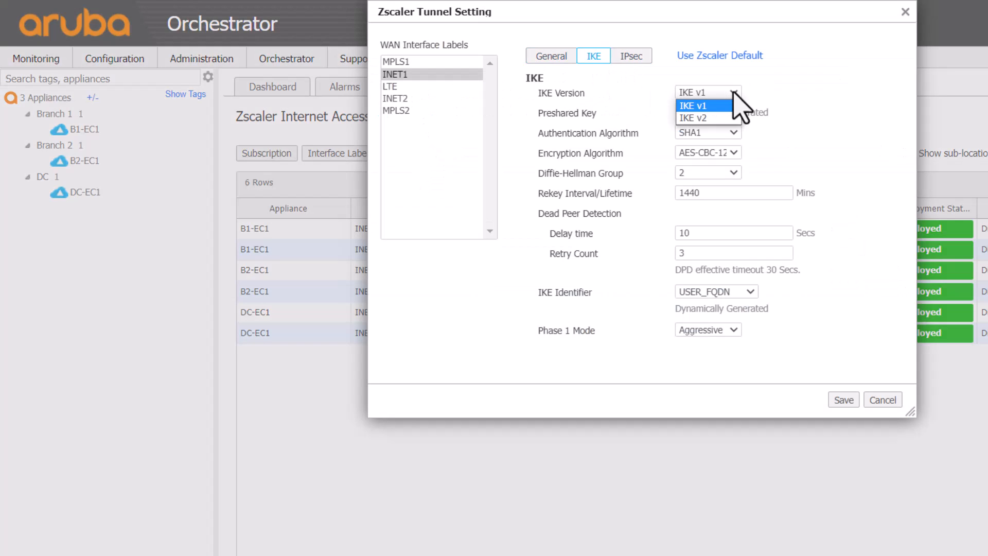
left_click(696, 117)
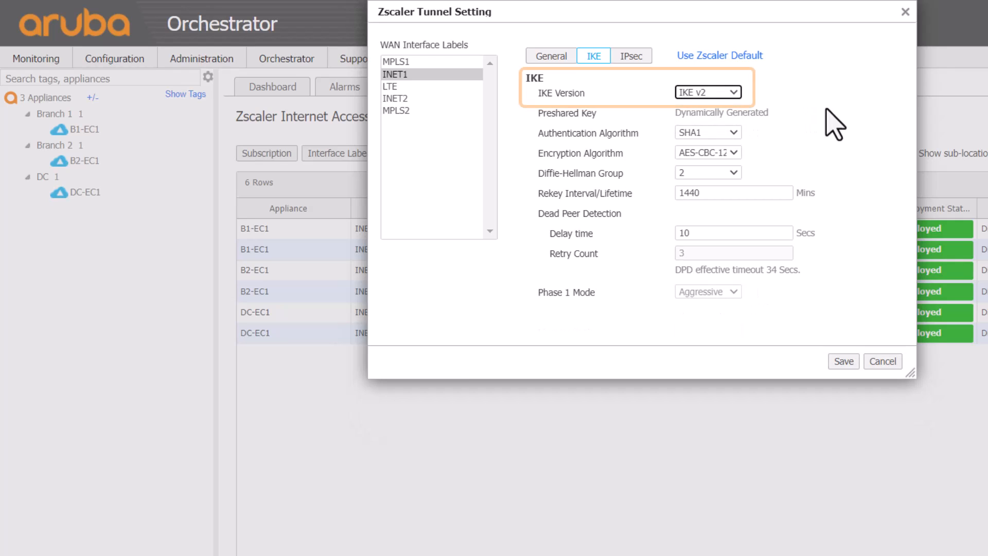